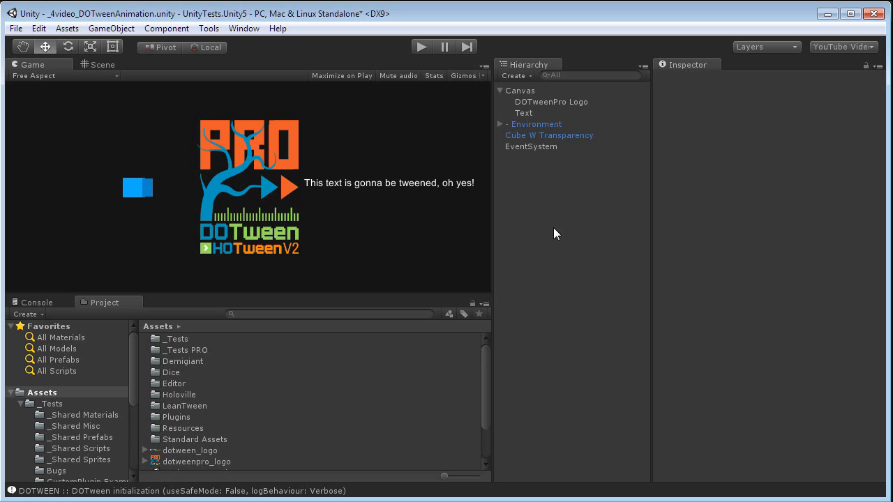
mouse_move(193, 193)
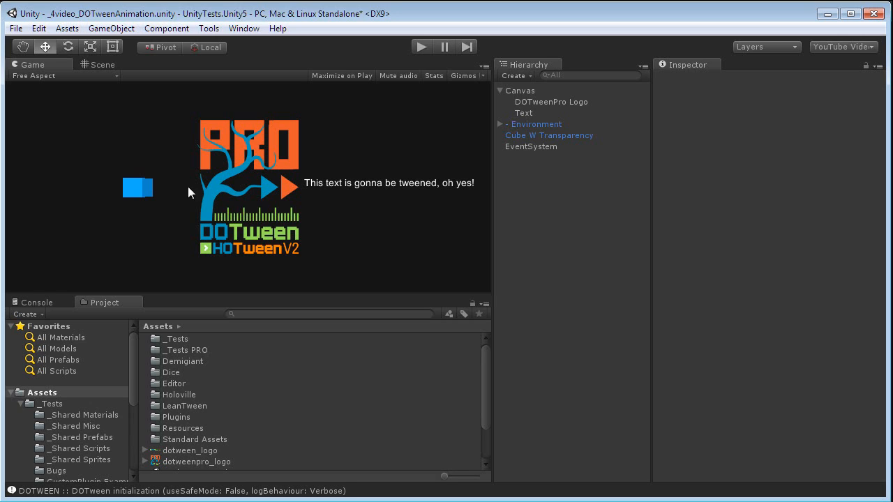
mouse_move(243, 156)
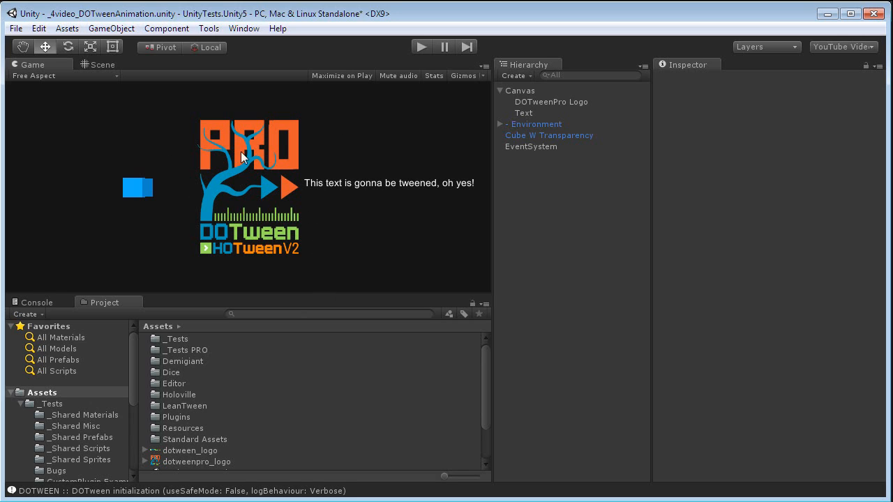
mouse_move(580, 217)
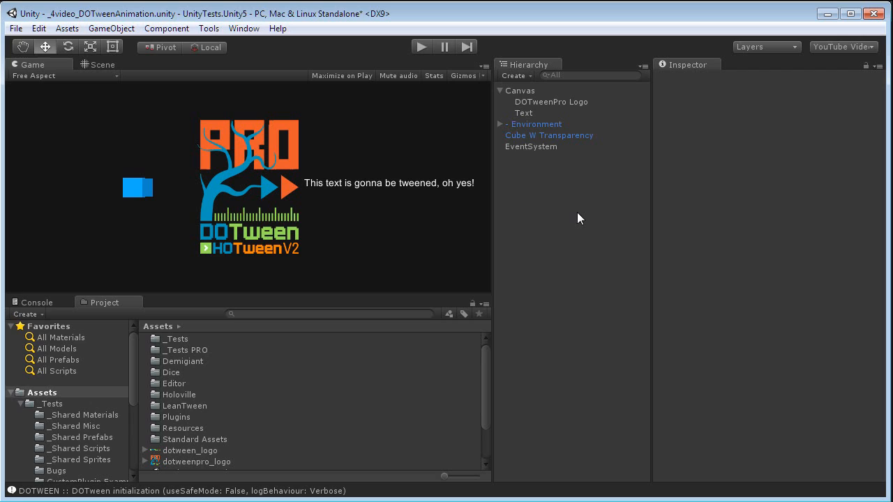
mouse_move(556, 173)
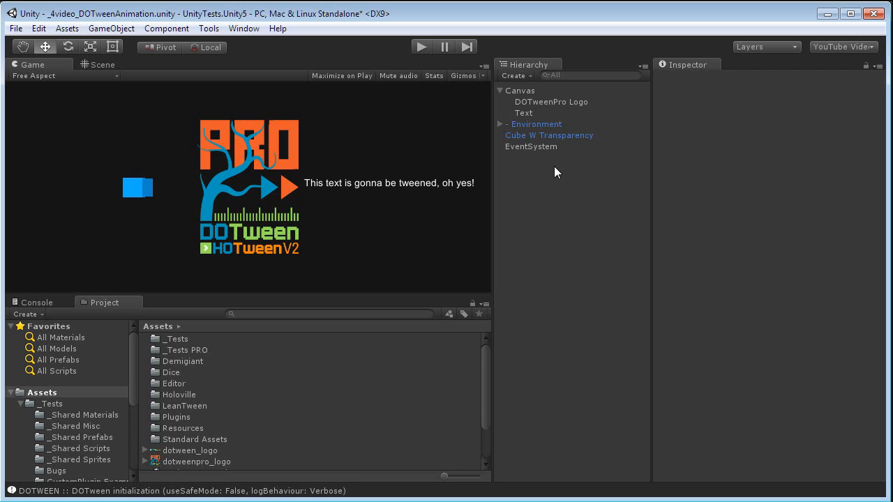
mouse_move(564, 189)
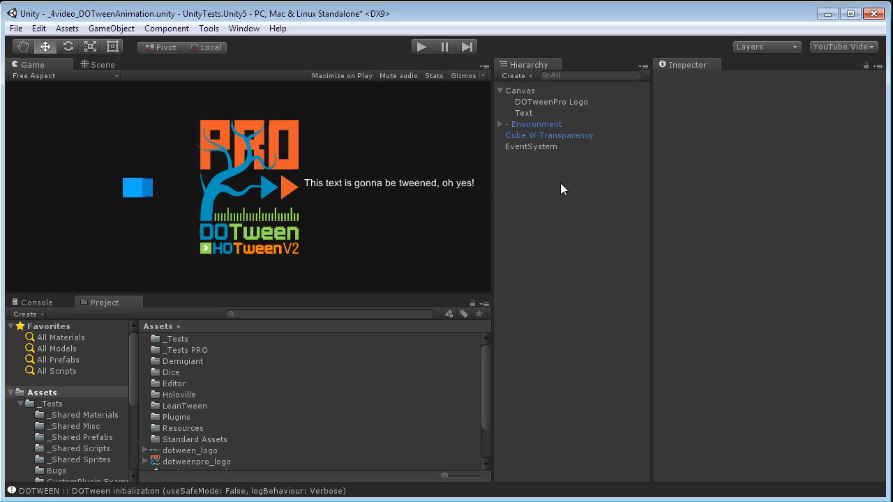
mouse_move(257, 249)
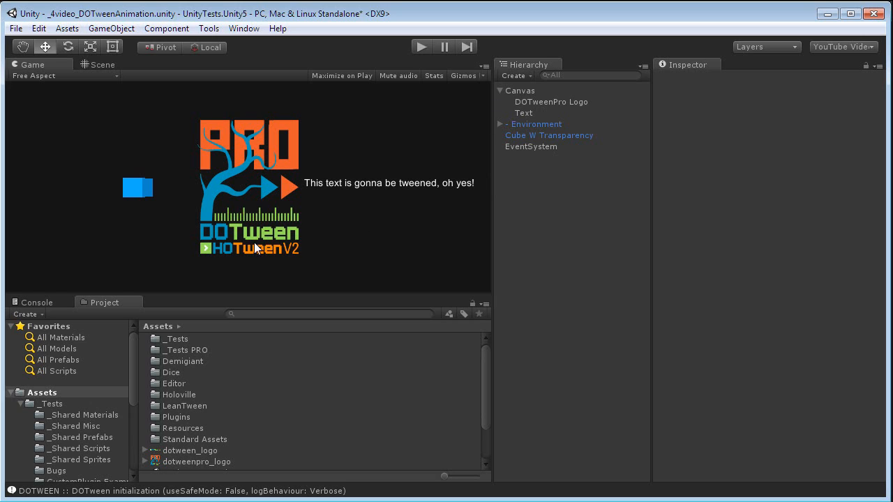
mouse_move(216, 224)
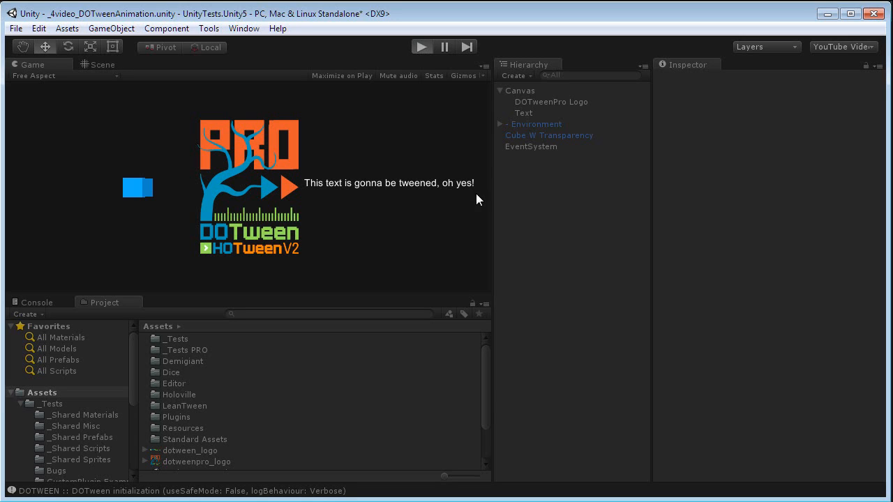
Add a DOTween Animation component to the DOTweenPro Logo and set its type to Fade
click(421, 48)
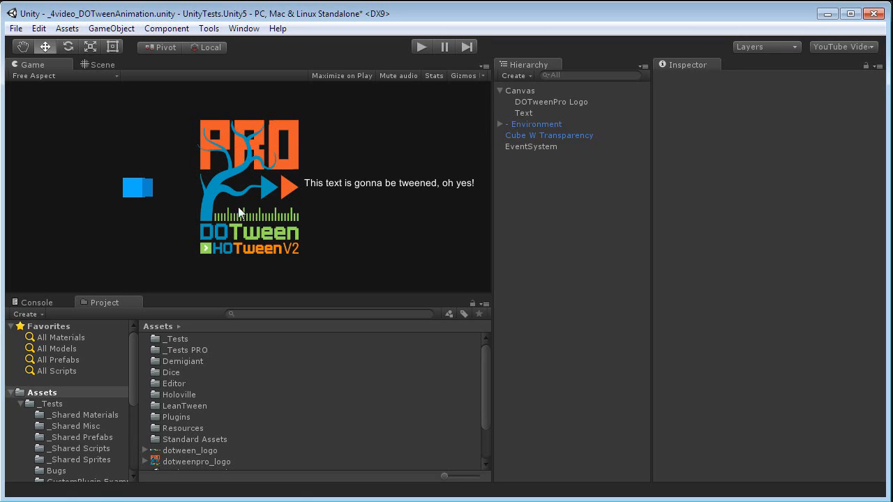
click(549, 102)
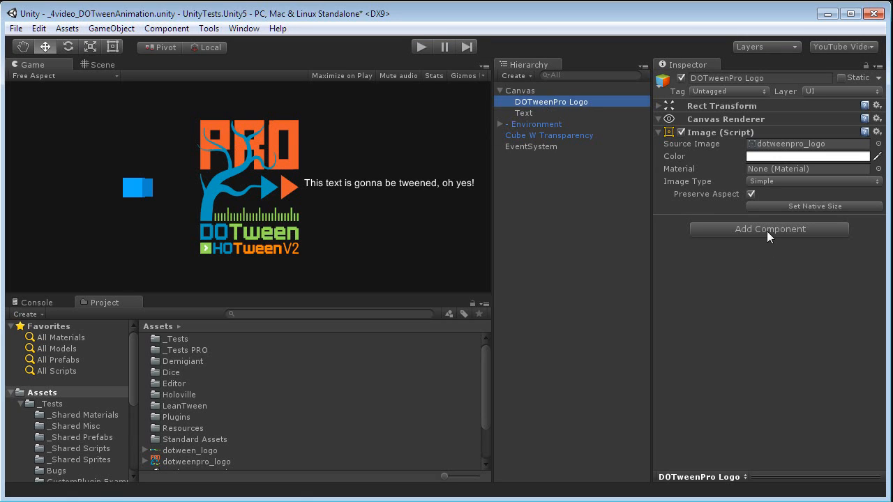
click(769, 229)
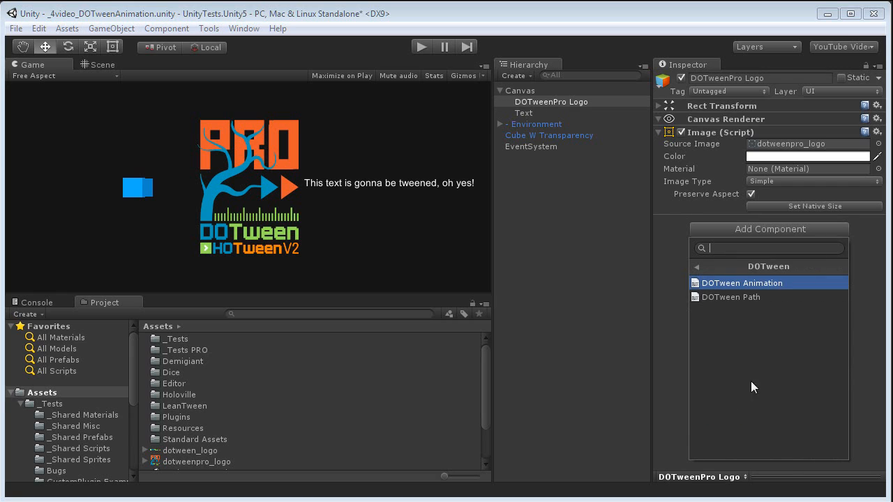
click(742, 282)
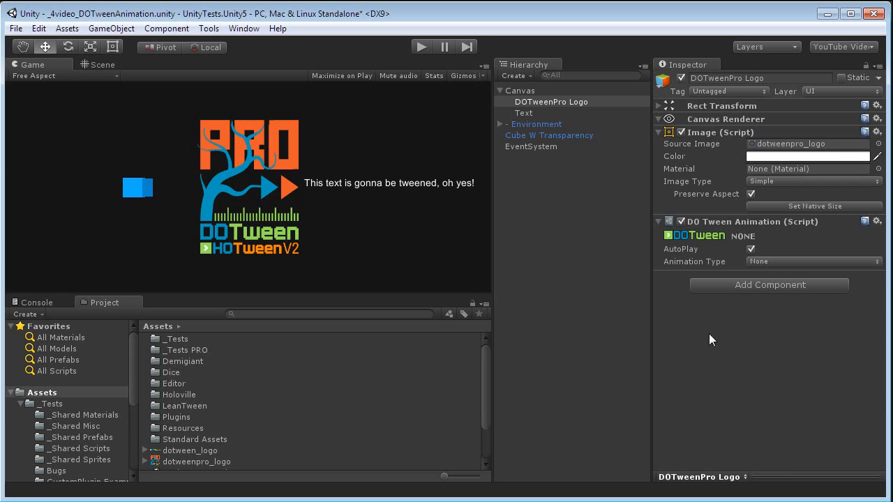
mouse_move(295, 198)
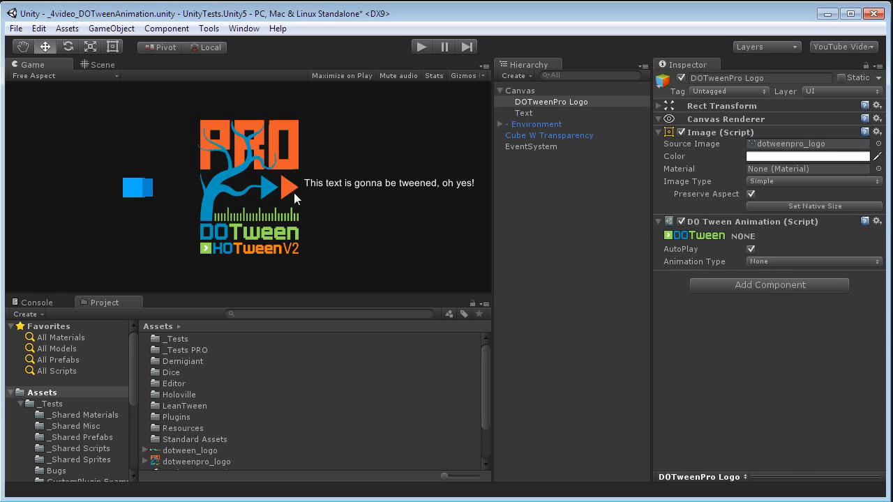
click(813, 261)
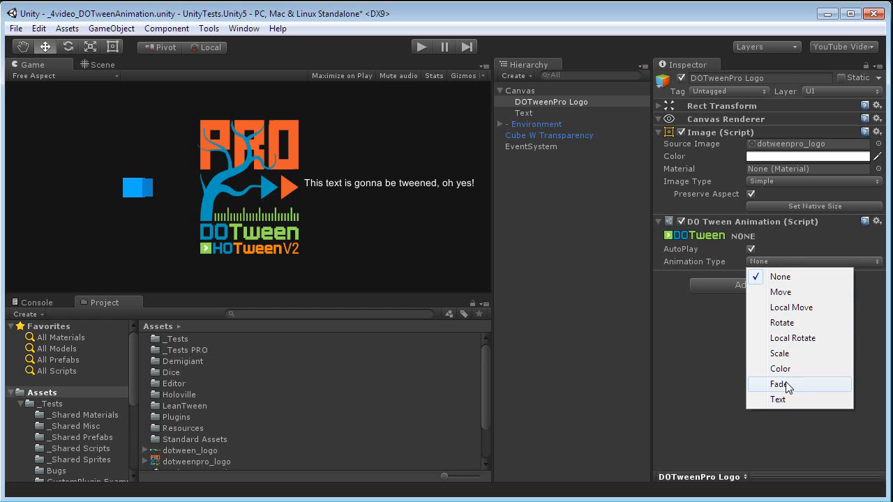
click(779, 384)
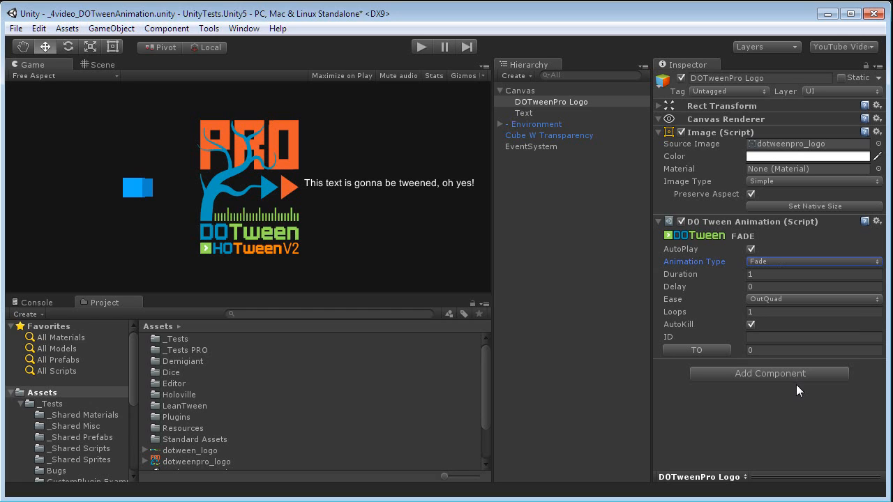
Give the fade a 2.27 s duration, 0.36 s delay, Linear ease and 1 loop
click(813, 273)
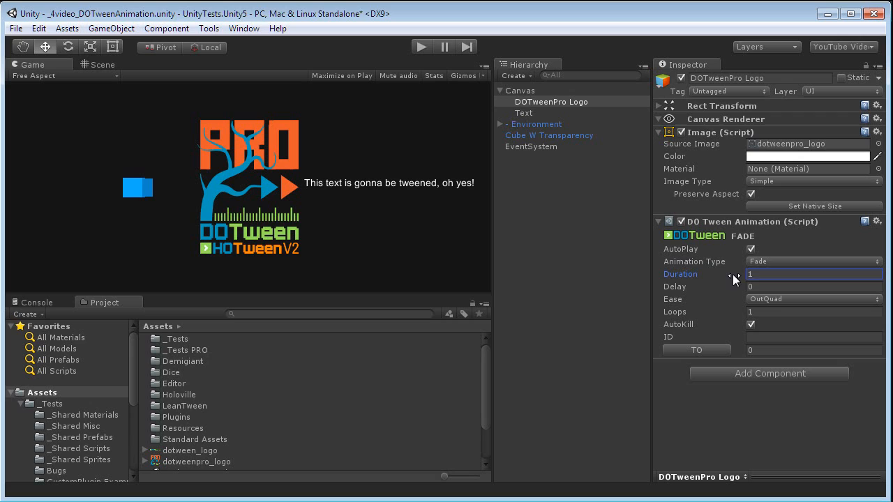
drag(732, 273, 767, 274)
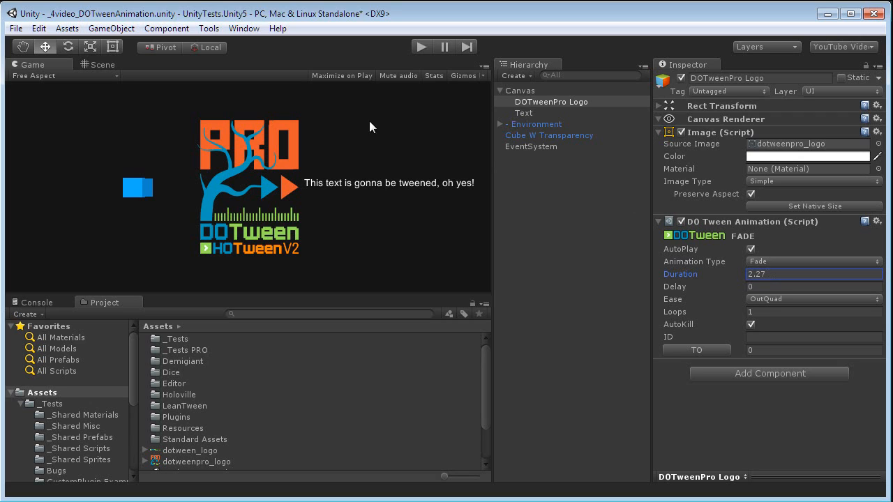
mouse_move(585, 278)
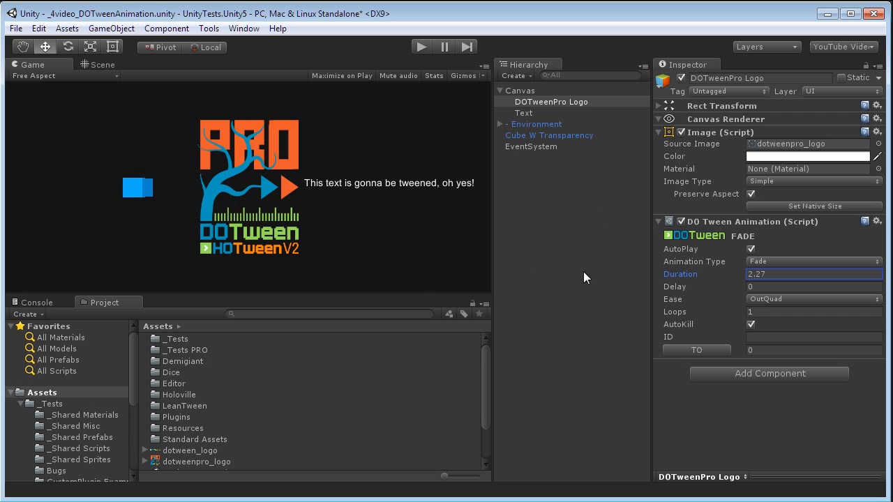
mouse_move(728, 293)
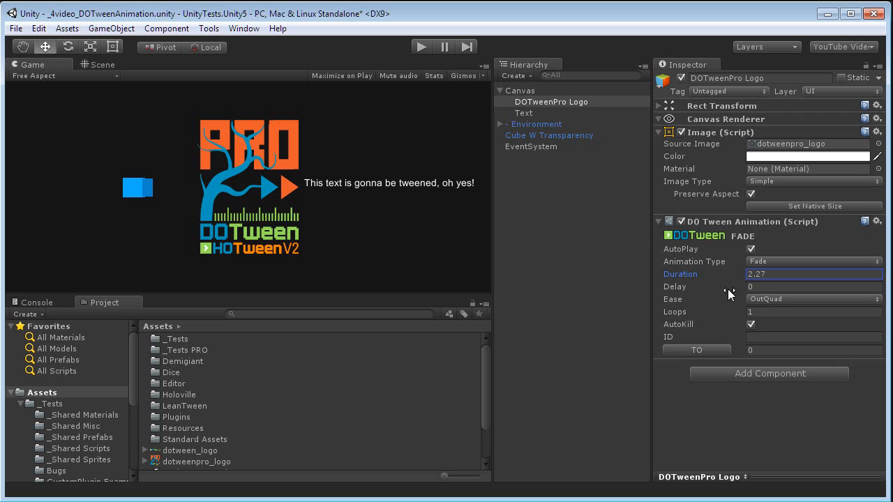
click(813, 288)
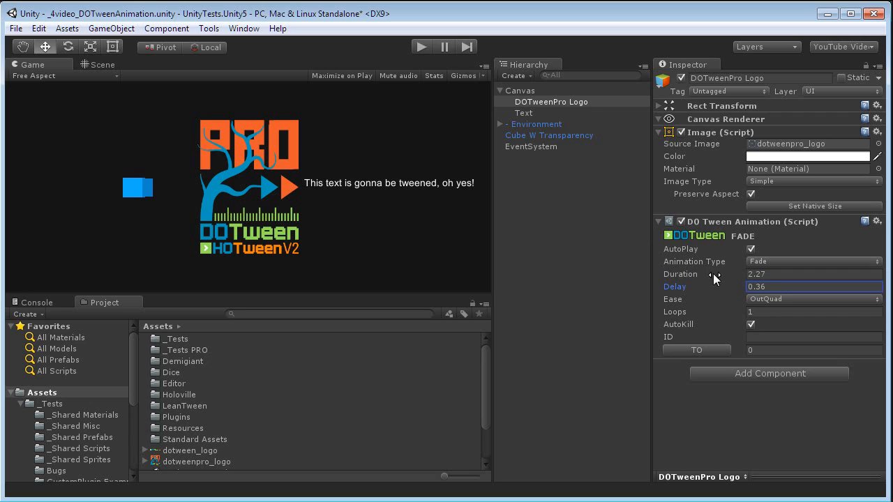
click(812, 298)
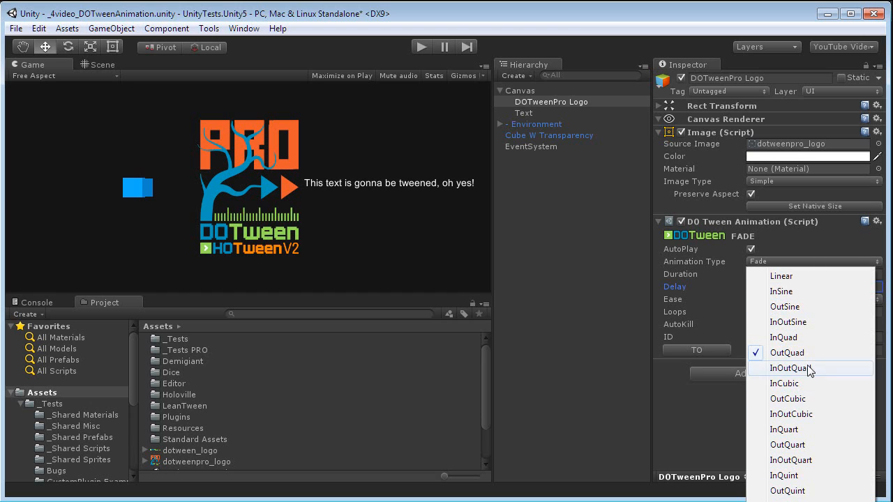
click(782, 276)
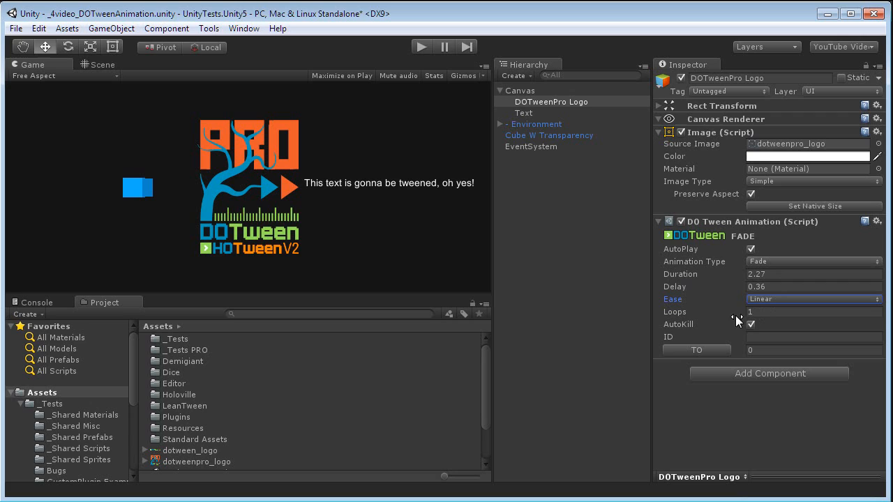
mouse_move(750, 313)
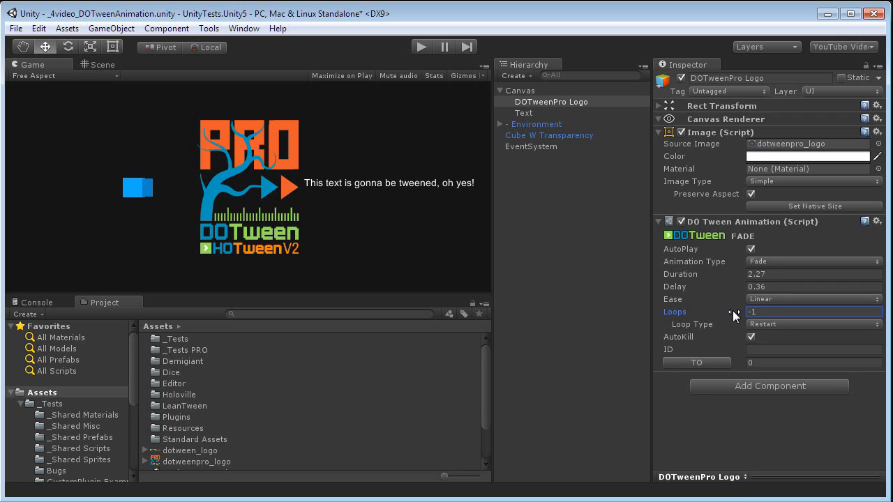
click(812, 324)
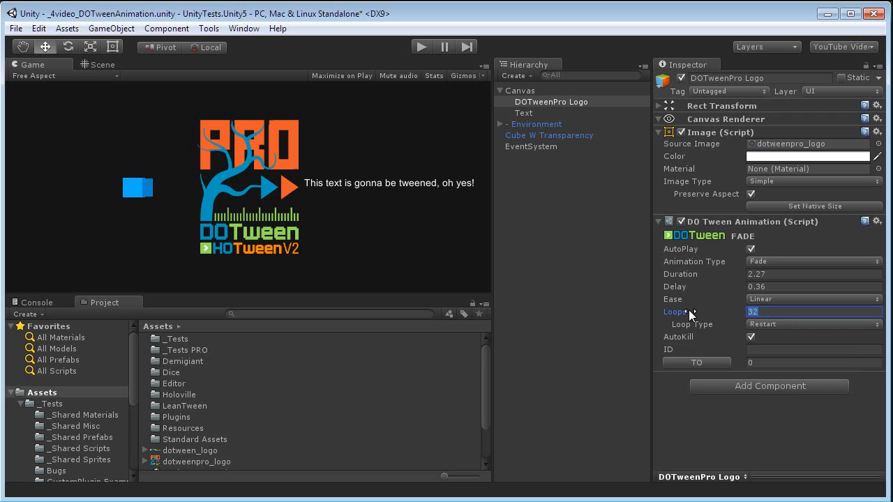
text(1)
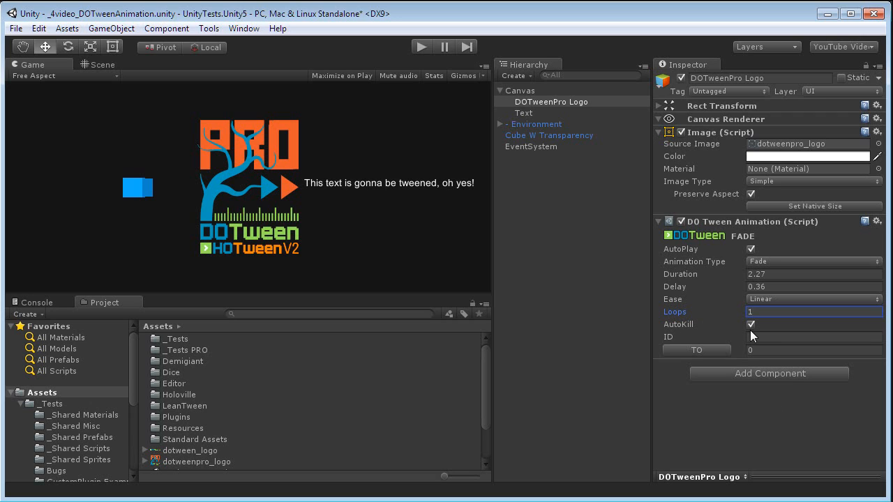
click(751, 324)
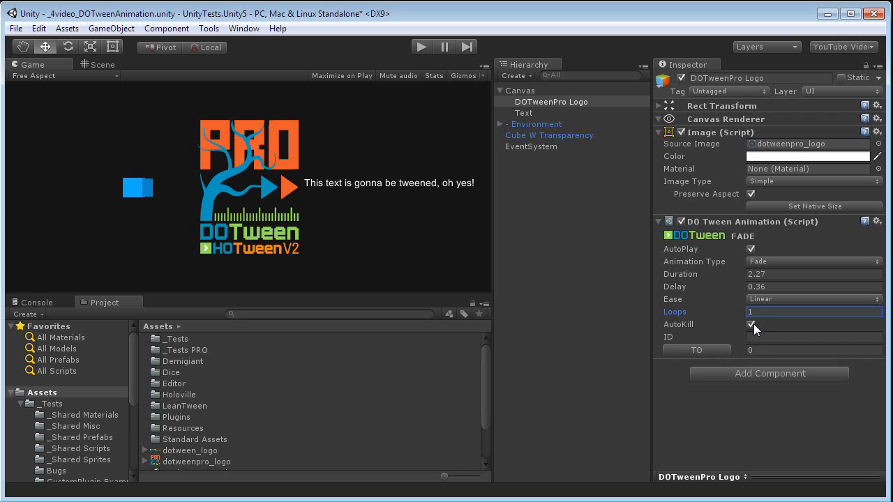
mouse_move(781, 334)
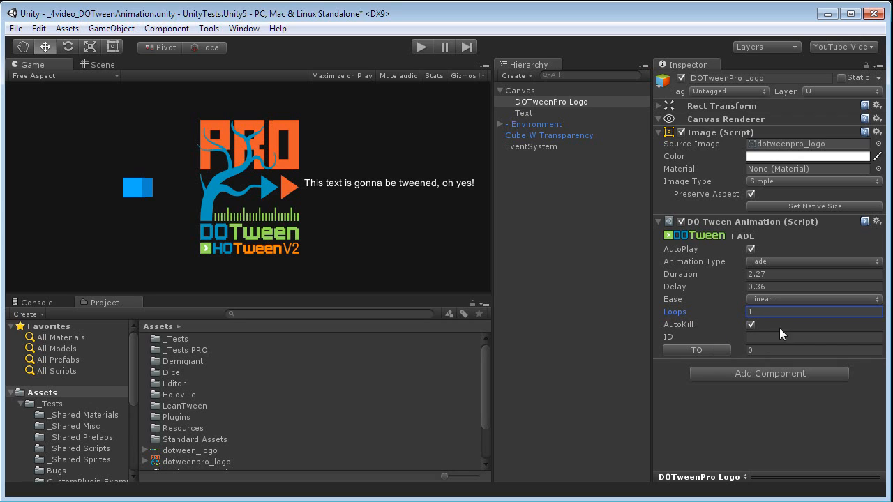
click(814, 336)
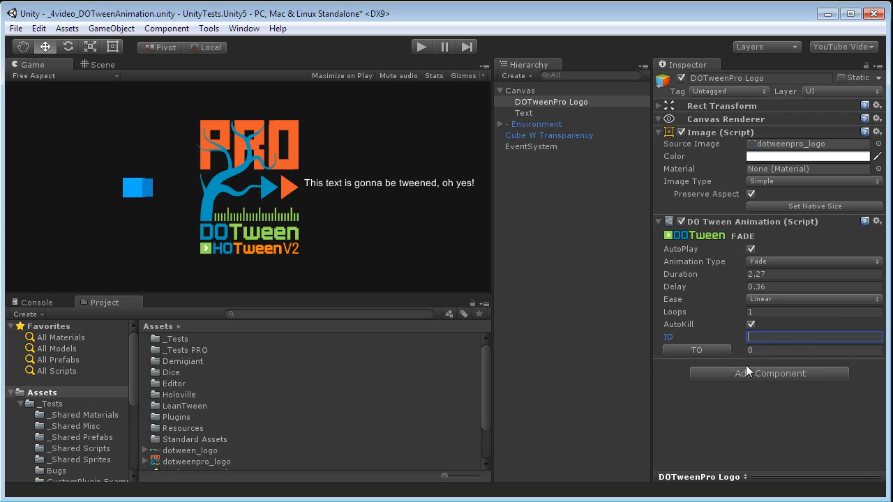
click(815, 349)
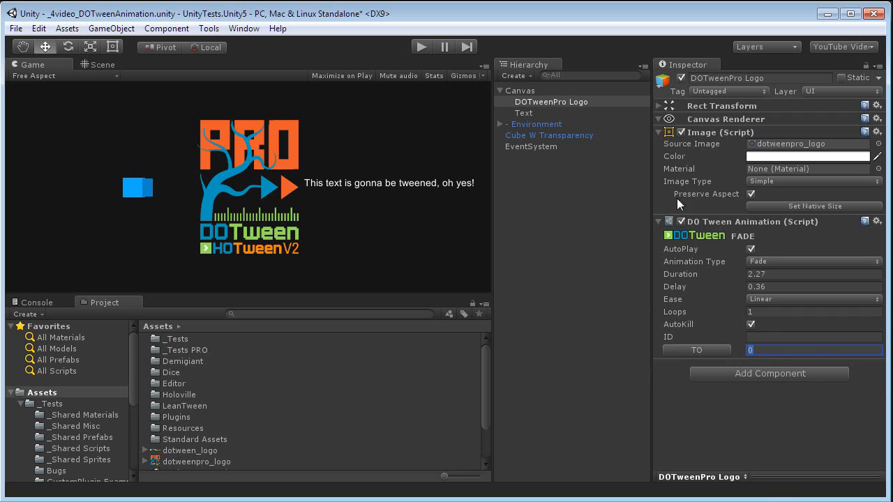
mouse_move(787, 411)
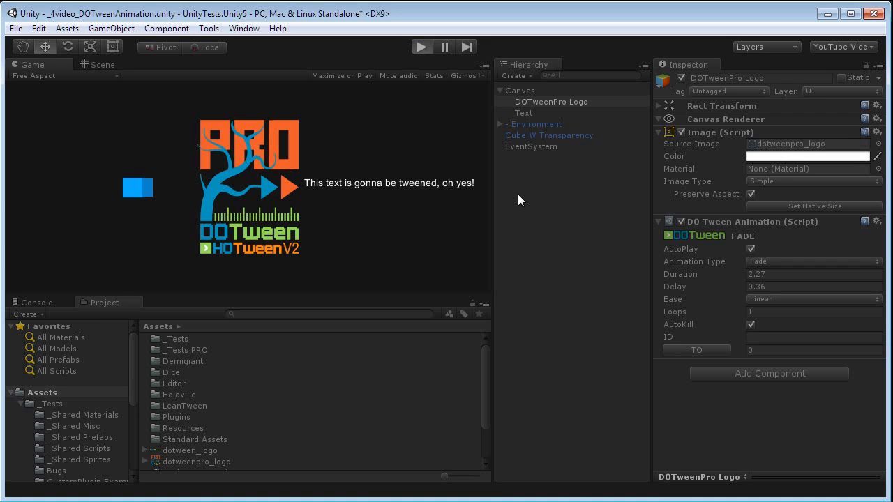
click(421, 46)
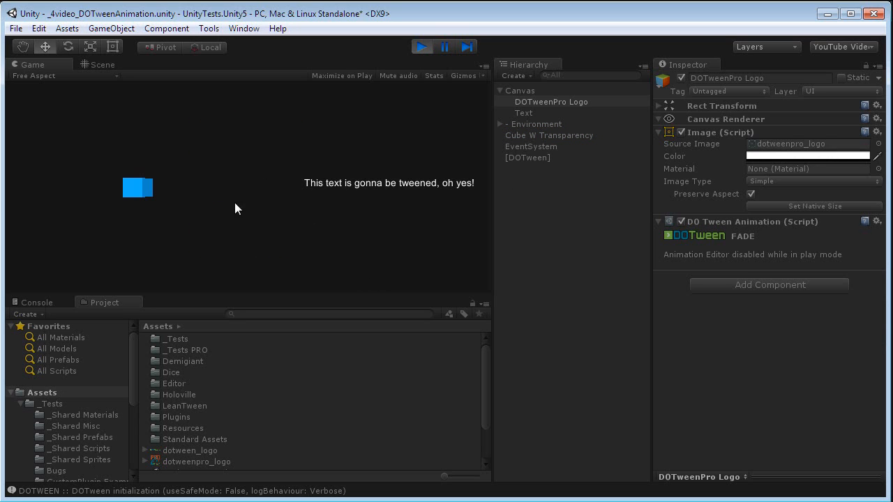
mouse_move(416, 77)
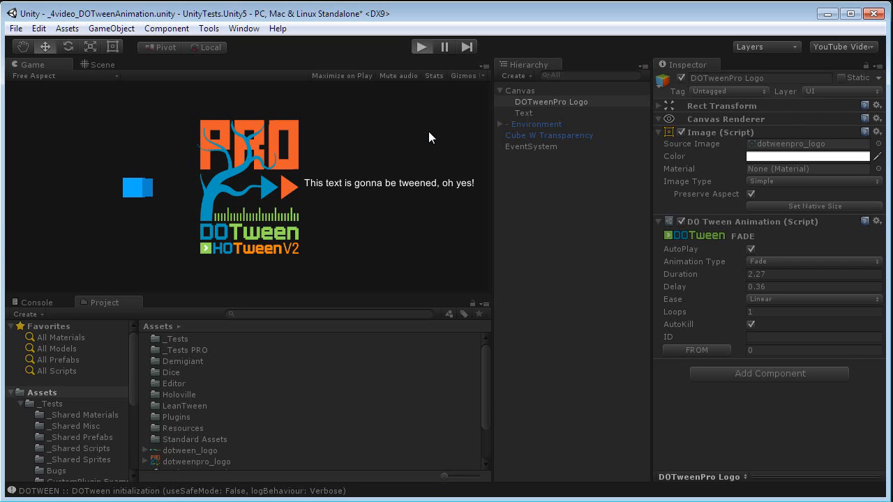
click(421, 47)
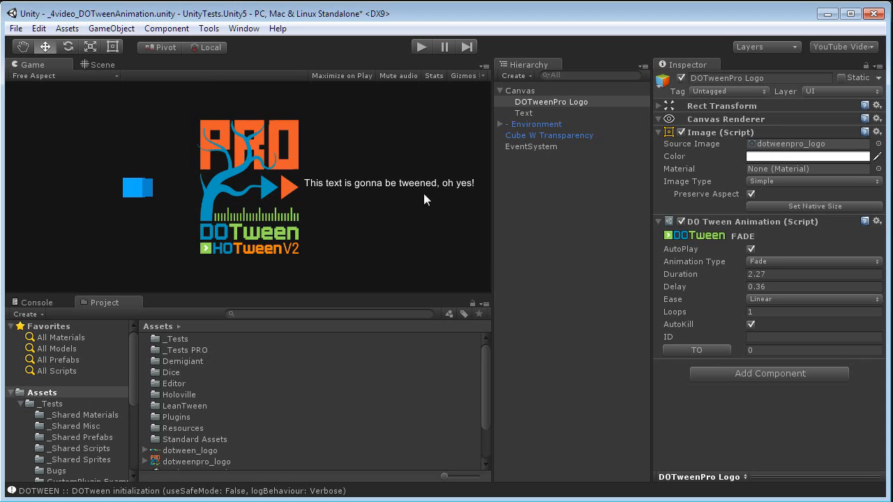
Add a DOTween Animation to the Text object and set its type to Text
click(524, 113)
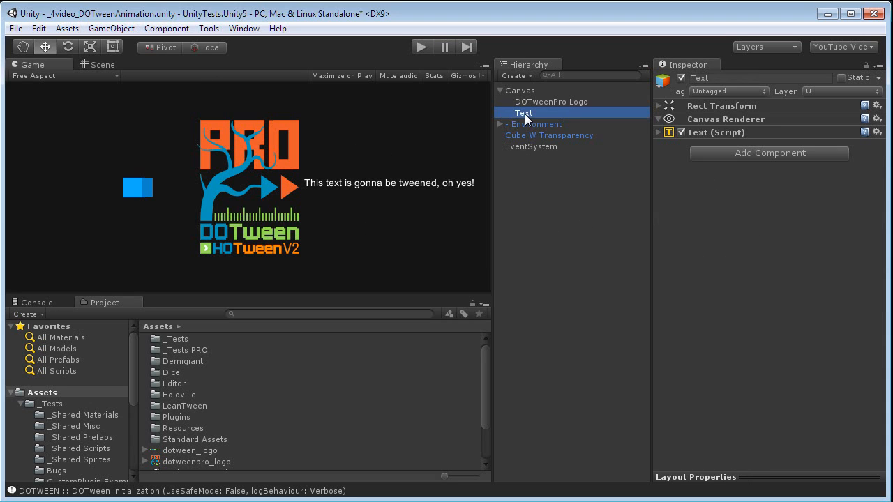
mouse_move(531, 124)
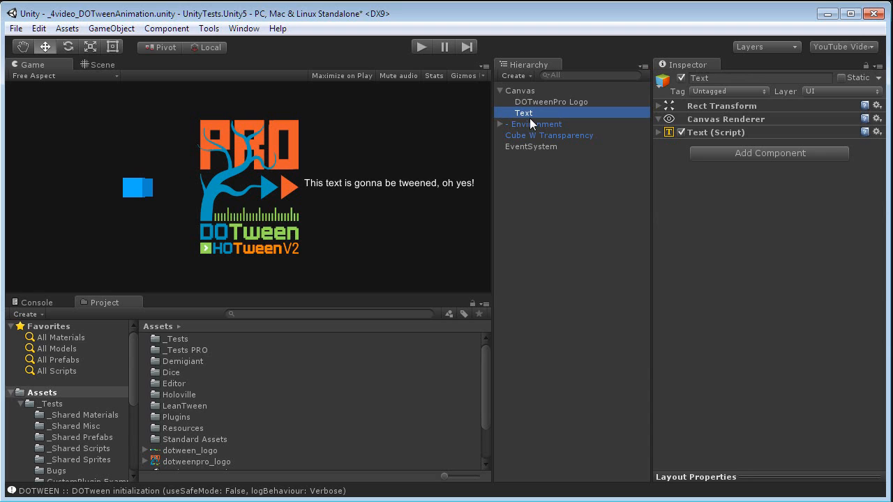
click(769, 152)
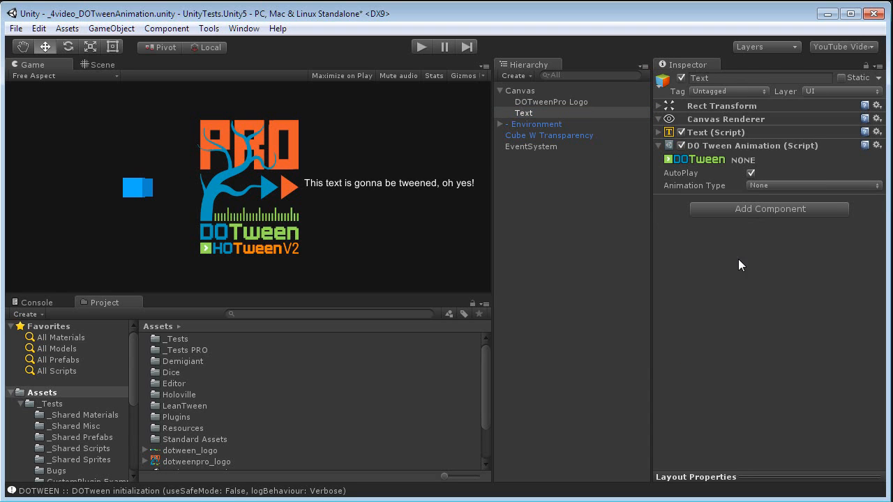
click(812, 184)
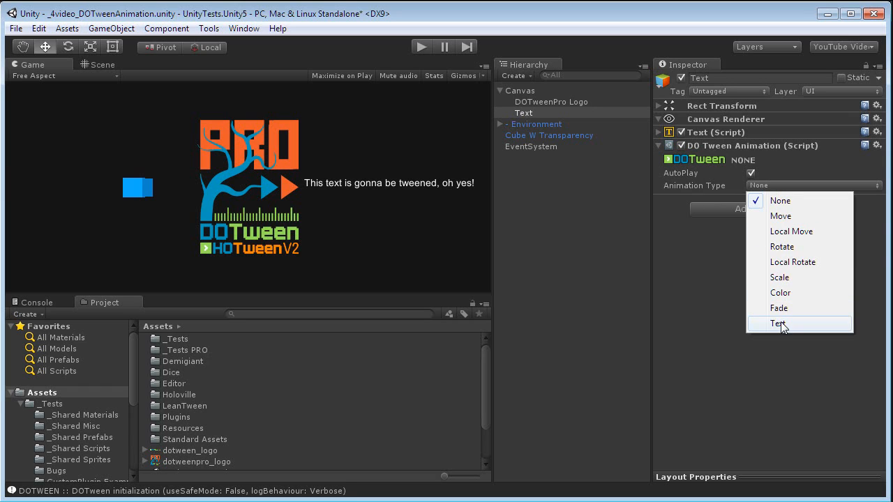
click(779, 324)
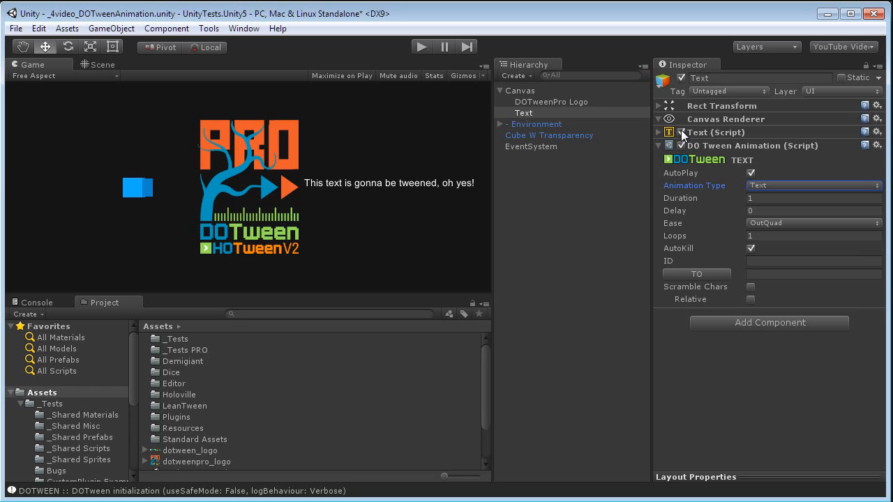
click(659, 133)
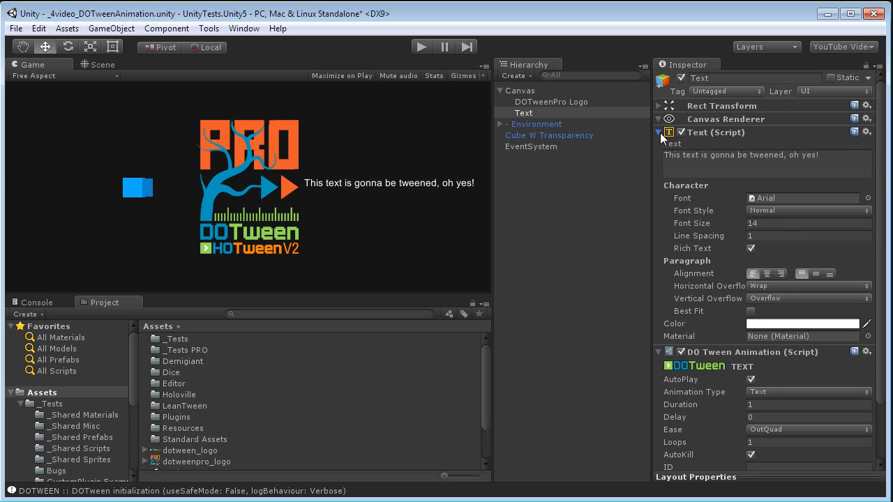
click(658, 133)
text(2.2)
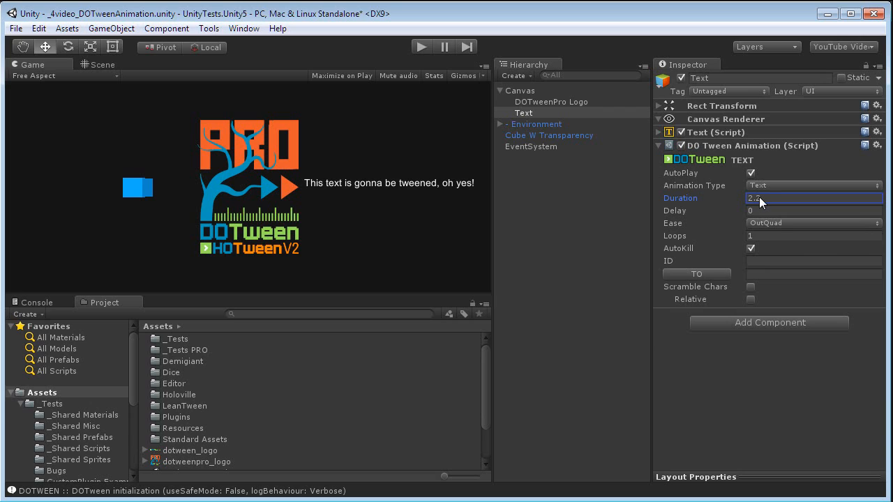
Set 2.2 s duration and Linear ease, with target text 'his is the tweened text, ohmy'
click(814, 210)
text(.54)
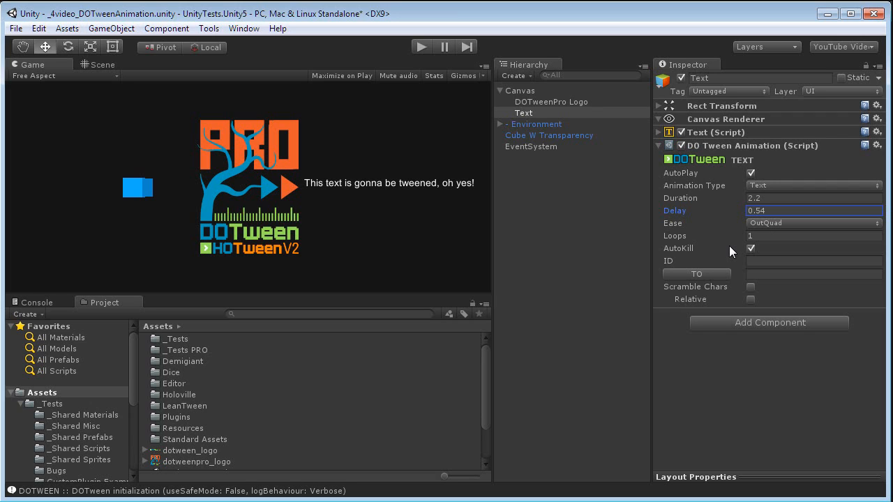
mouse_move(776, 226)
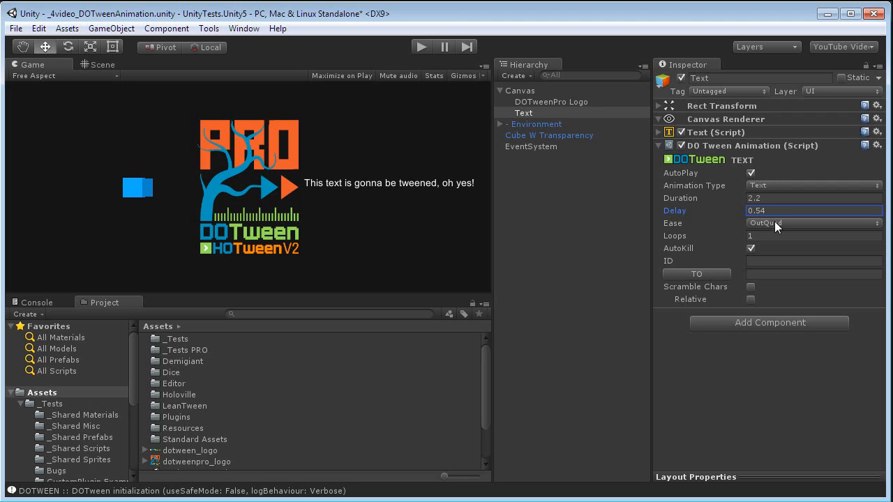
click(813, 223)
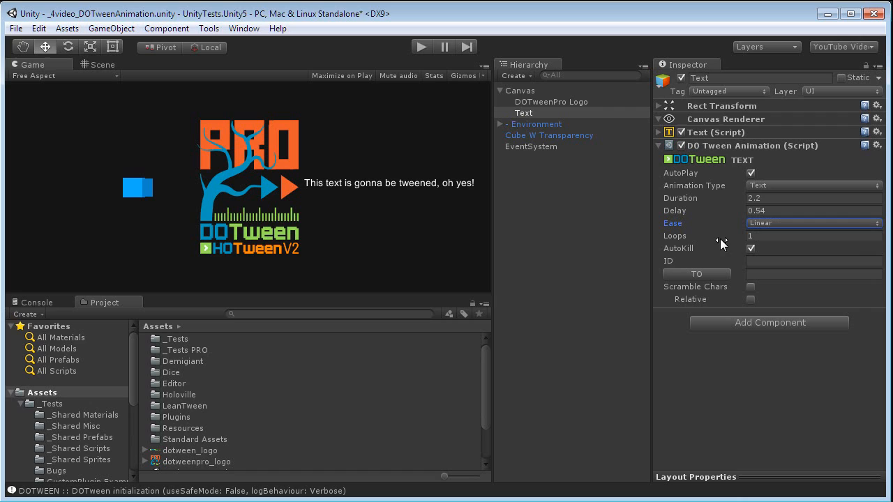
mouse_move(751, 300)
text(T)
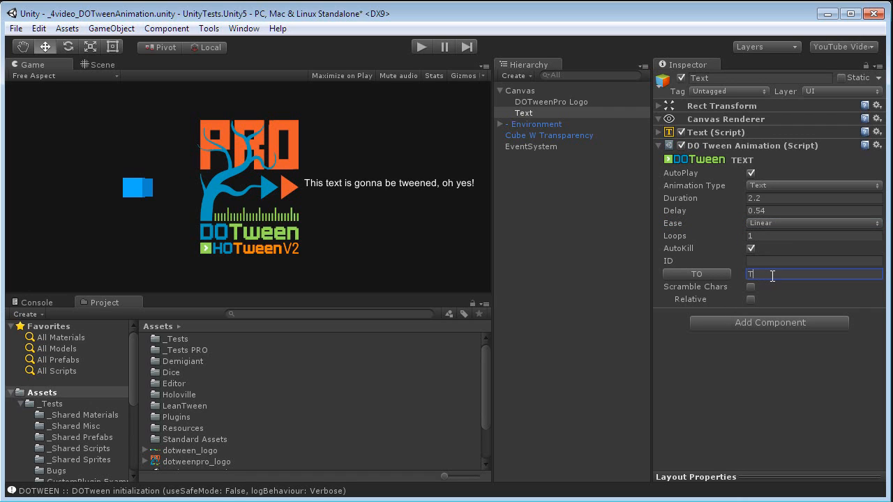
text(his is the tweened)
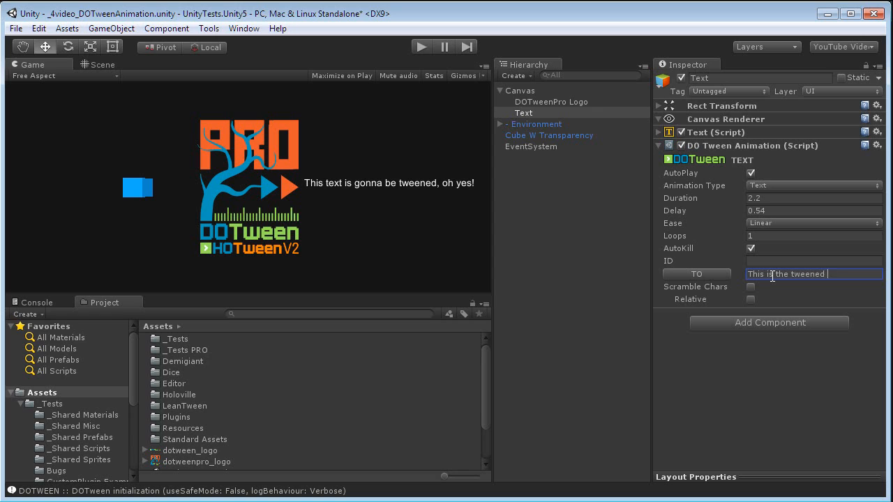
text(text, ohmygod)
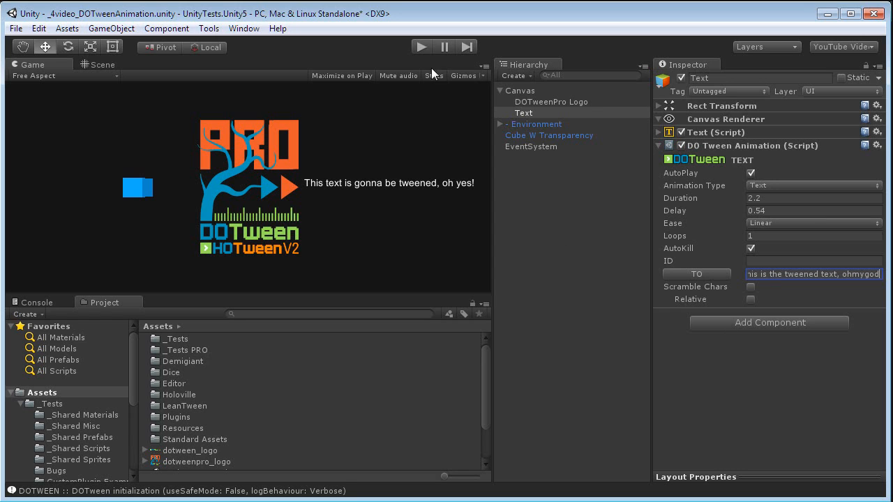
Confirm the target text, make the text tween Relative and preview it in play mode
click(558, 220)
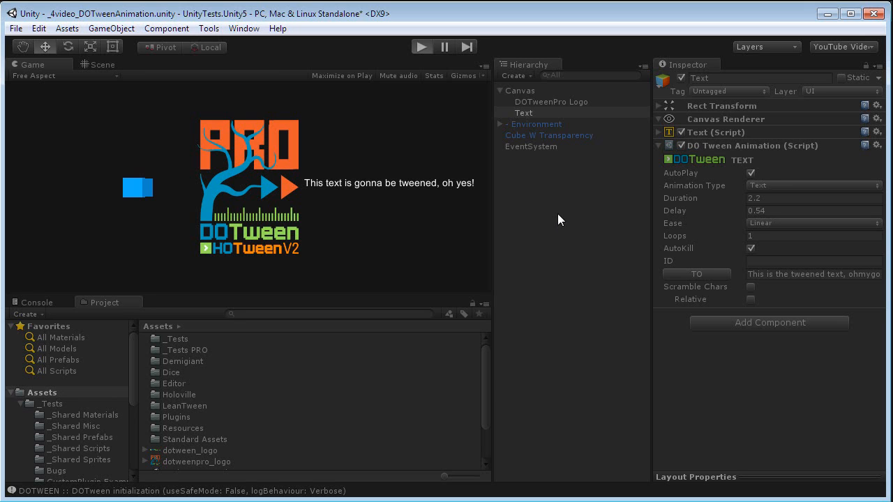
click(421, 48)
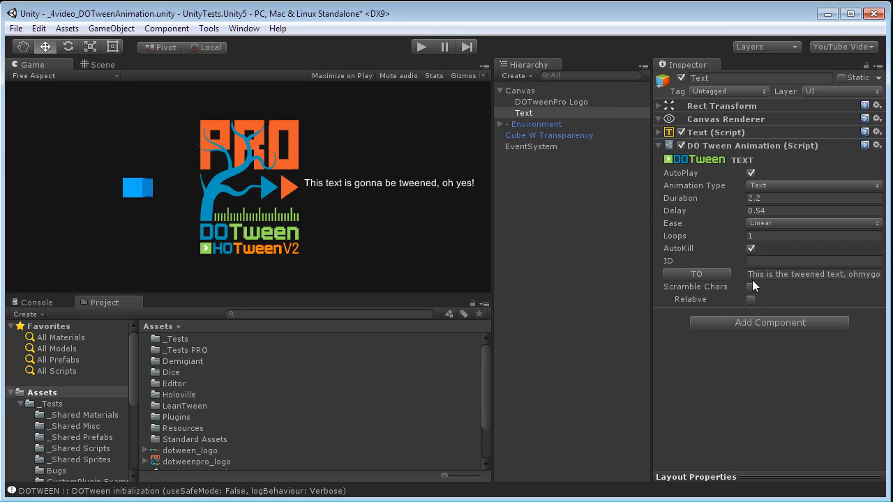
mouse_move(753, 306)
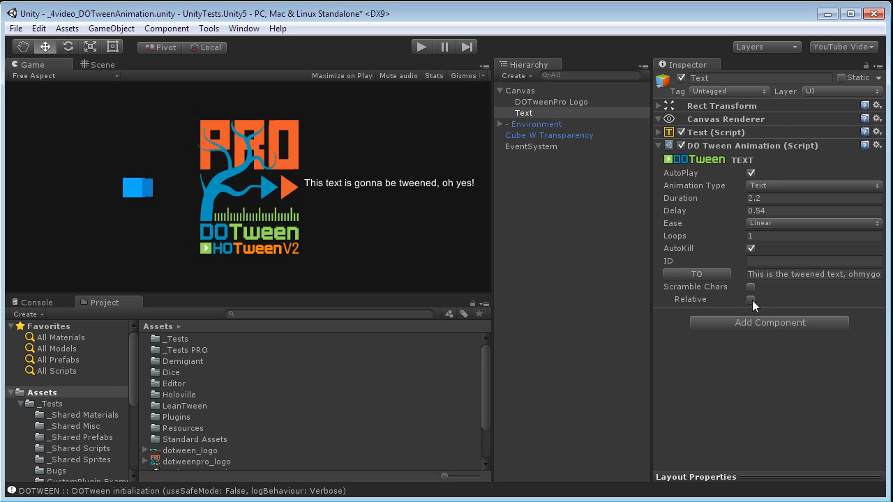
click(751, 299)
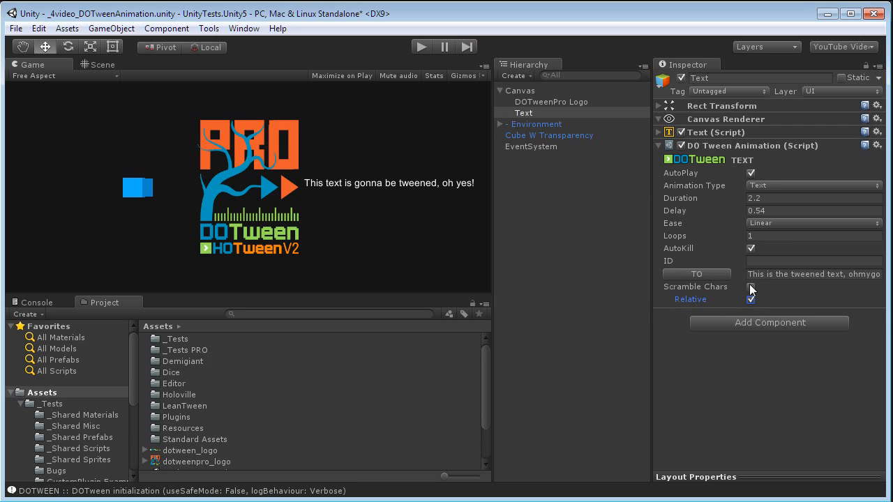
click(751, 288)
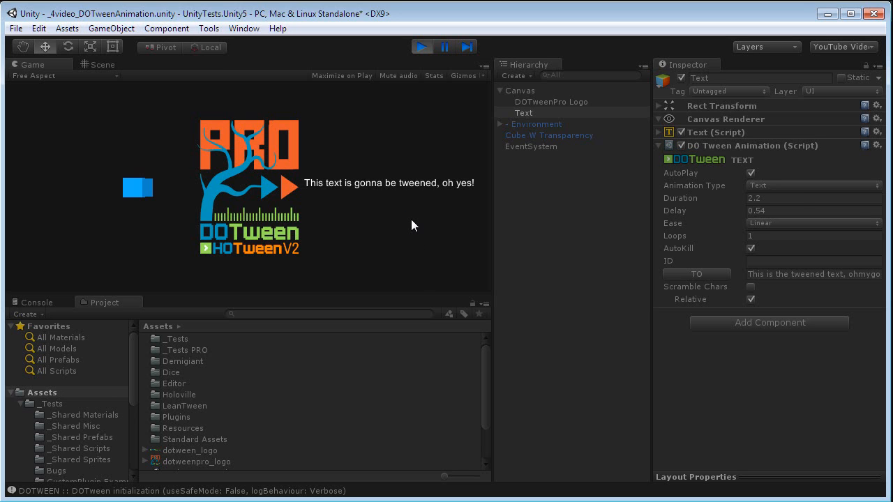
click(421, 46)
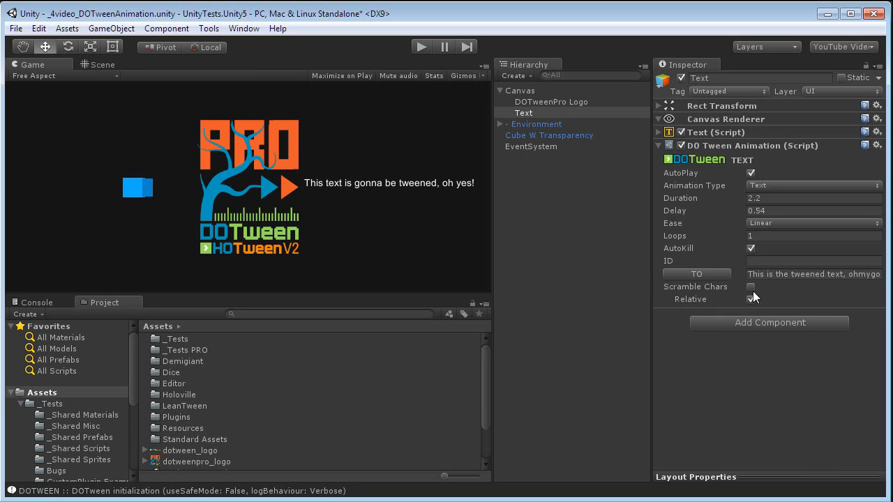
Enable Scramble Chars on the text tween, preview again, and add a second DOTween Animation
click(751, 288)
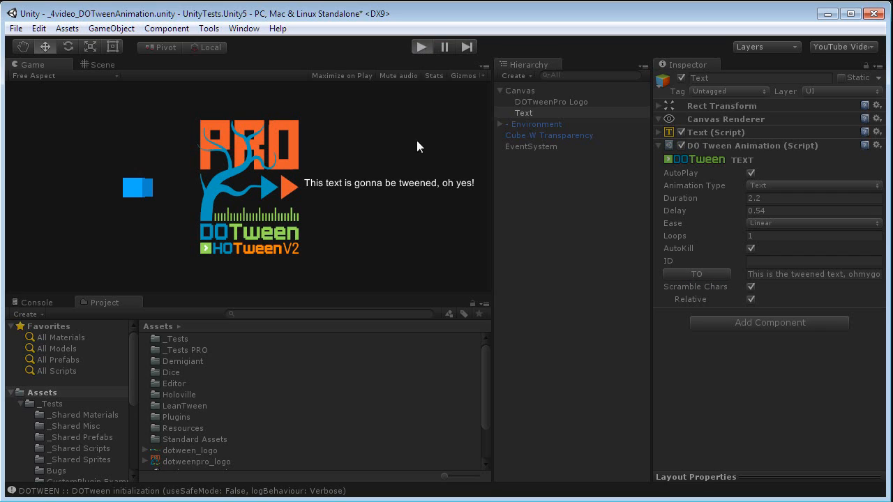
mouse_move(404, 243)
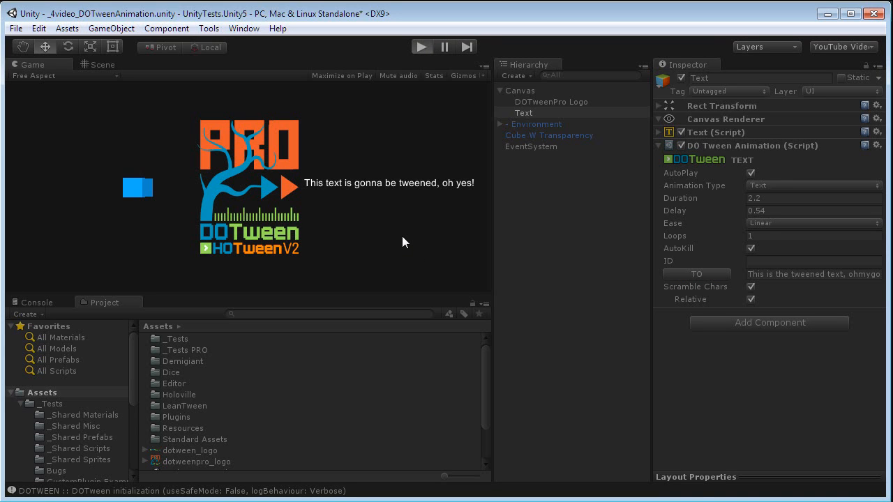
click(421, 46)
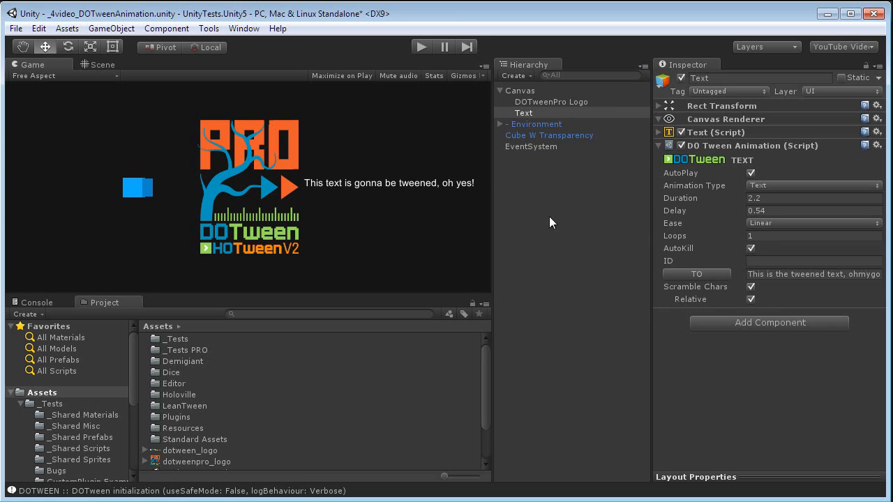
click(751, 288)
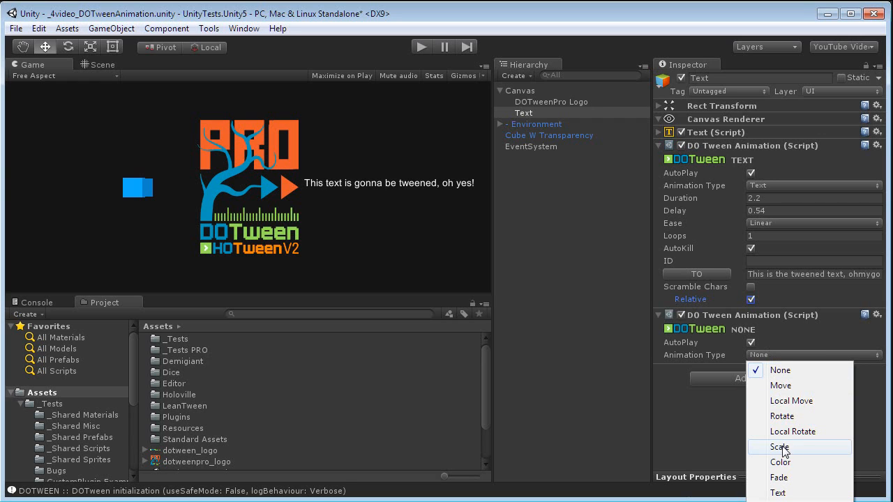
Make the second tween an orange Color tween with a 0.54 s delay matching the text tween
click(780, 462)
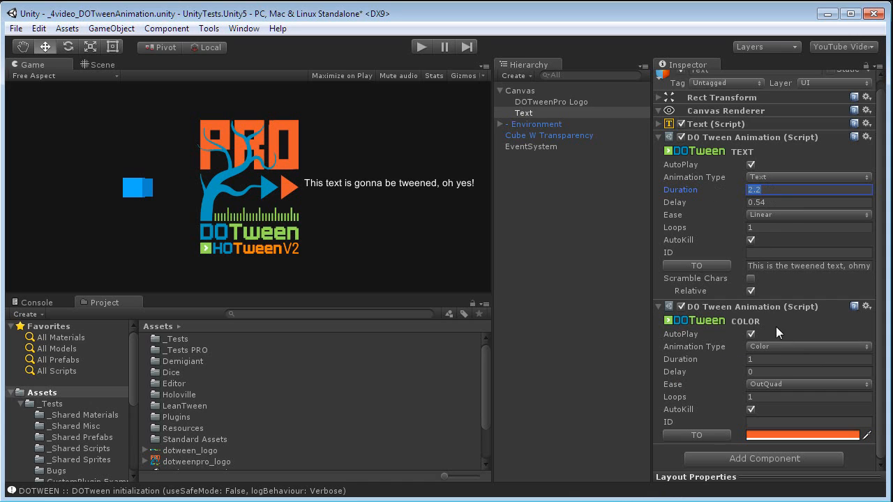
click(810, 201)
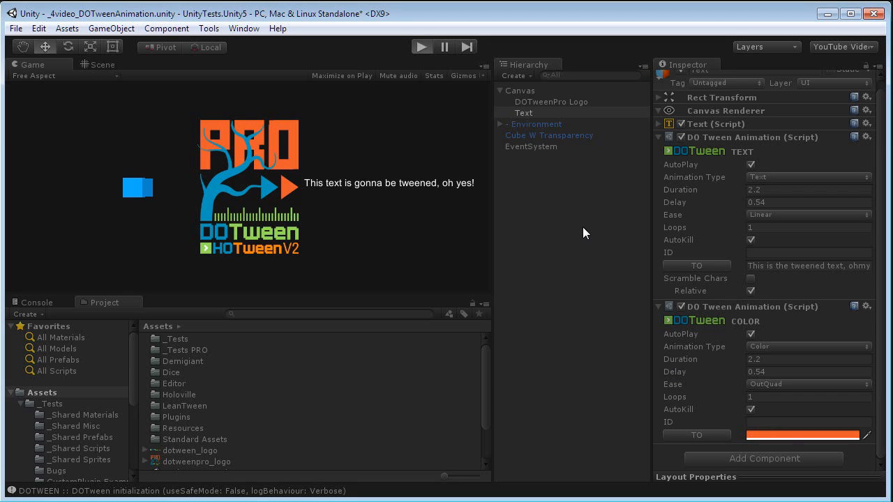
mouse_move(572, 226)
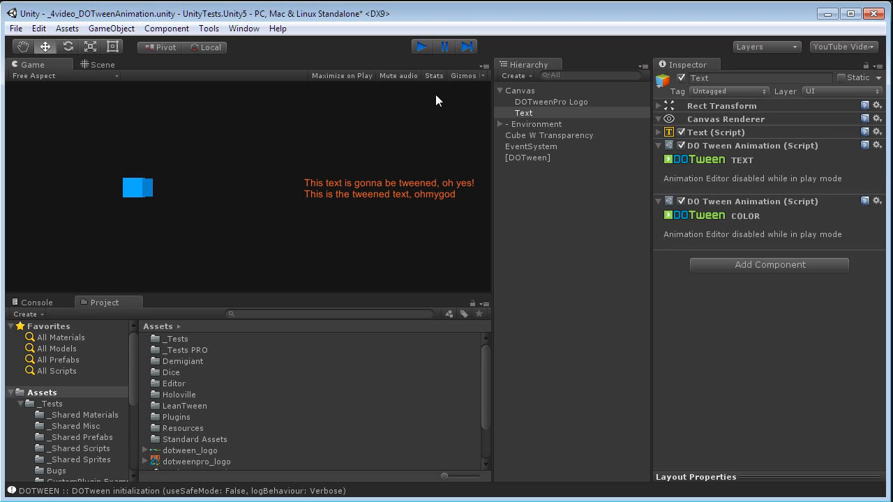
Add a DOTween Animation to Cube W Transparency and set its type to Move
click(550, 134)
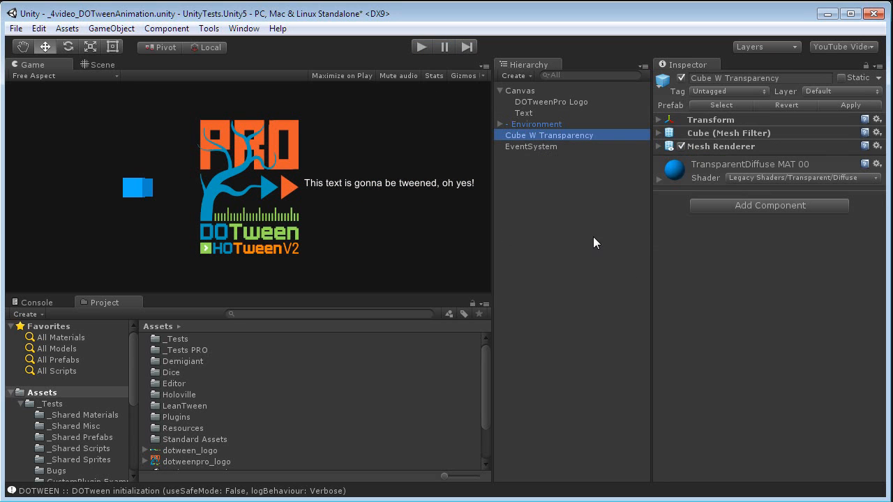
click(769, 205)
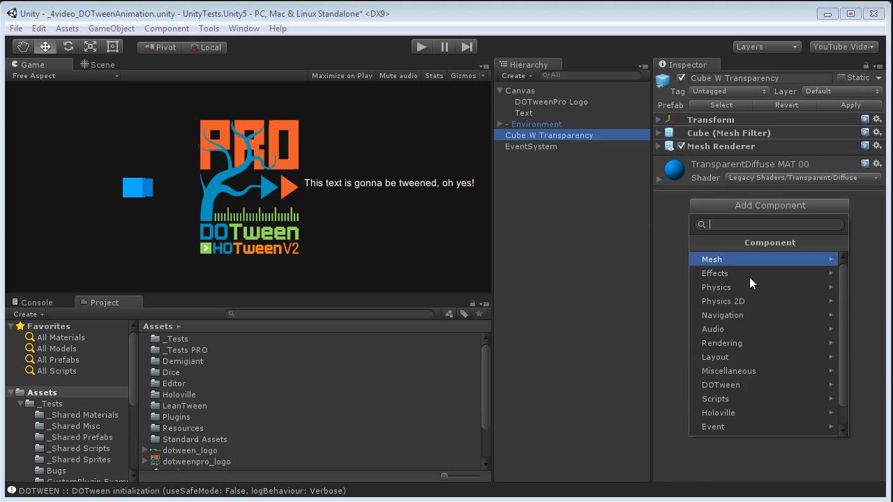
click(721, 386)
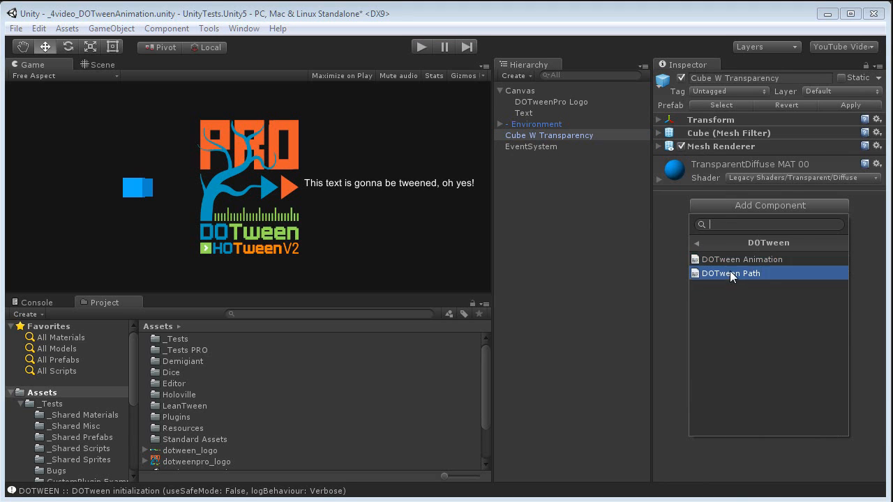
click(743, 258)
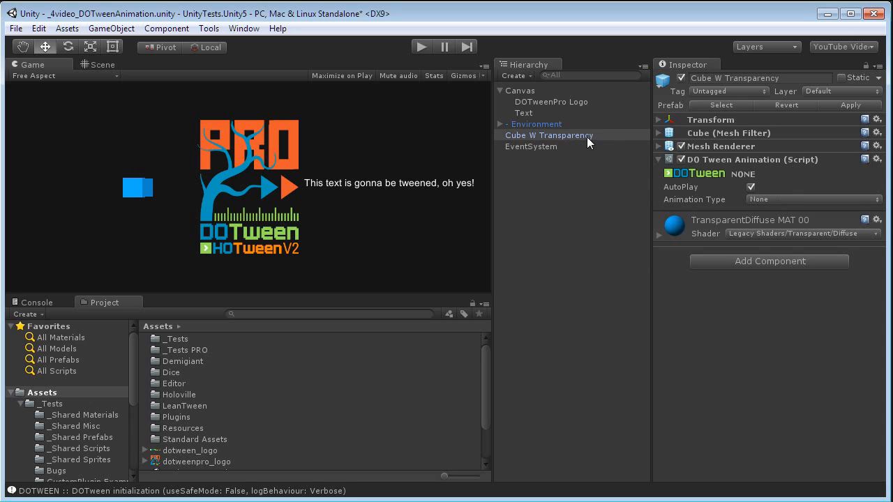
mouse_move(587, 142)
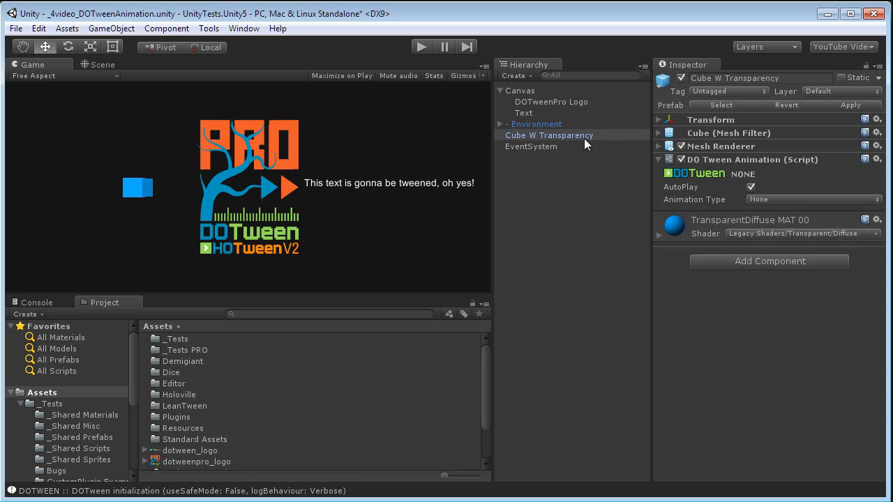
mouse_move(578, 161)
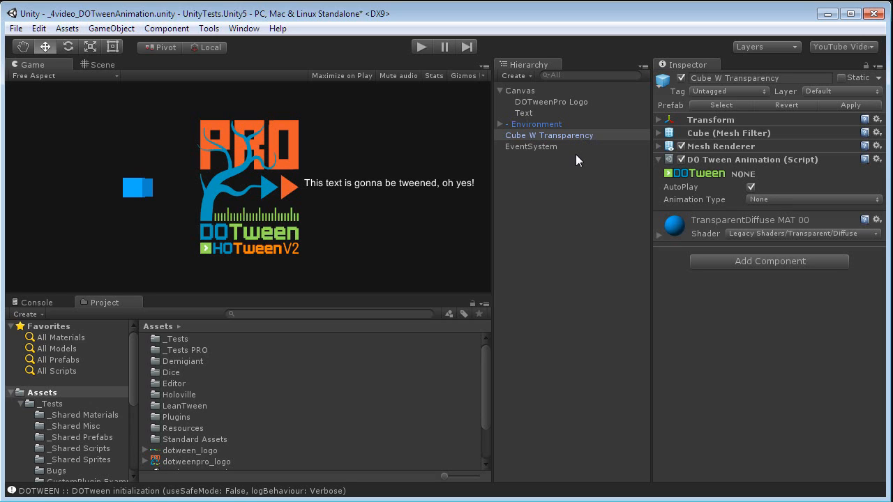
click(812, 199)
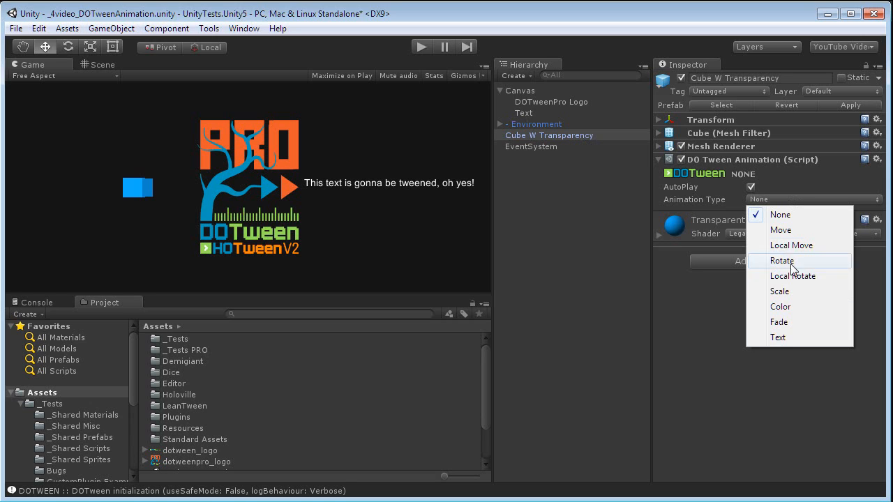
click(781, 229)
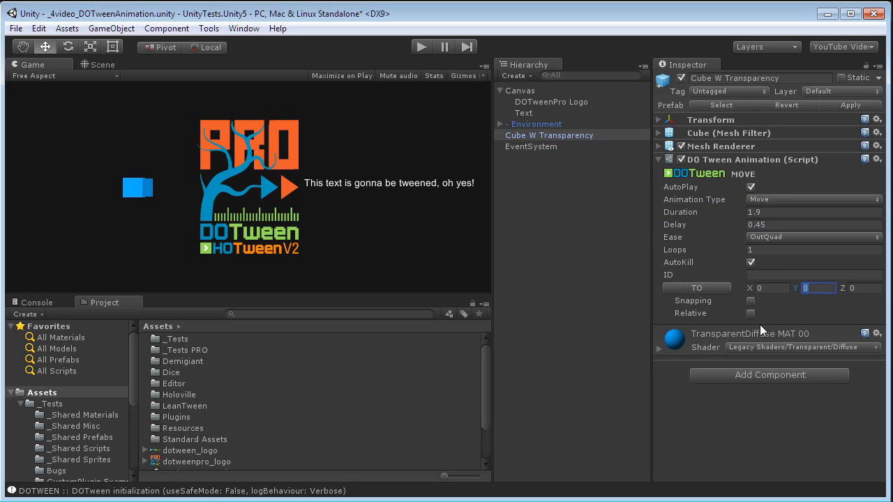
Set the move to Y 4, make it Relative, and preview the cube's motion in play mode
text(4)
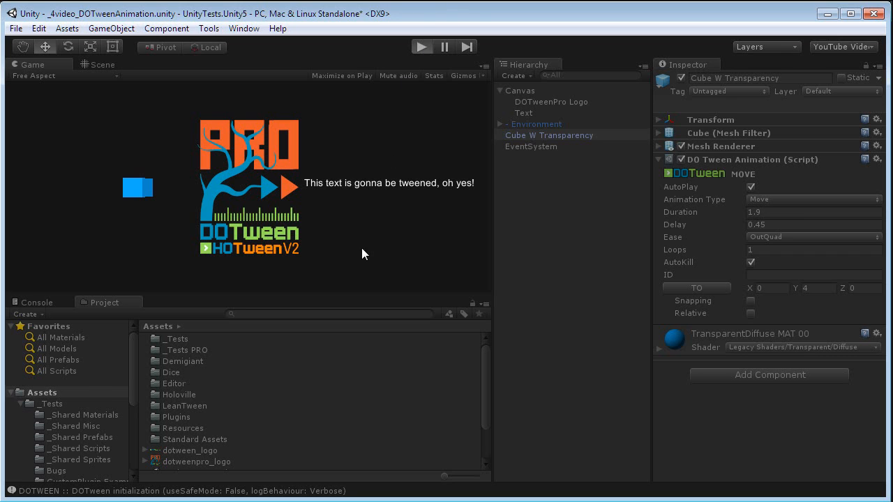
mouse_move(617, 276)
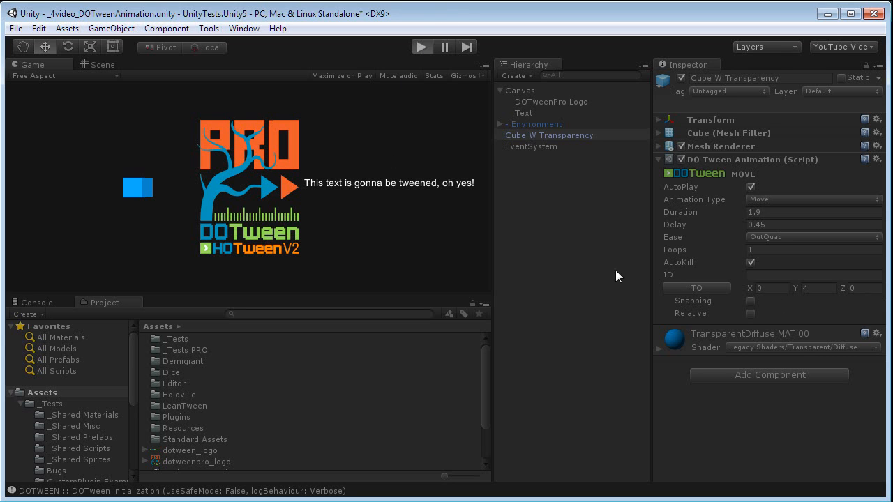
click(421, 46)
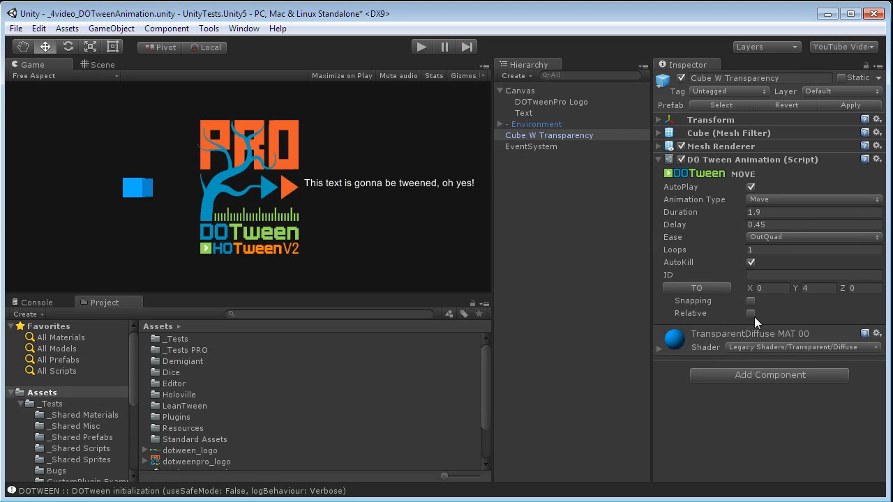
click(751, 313)
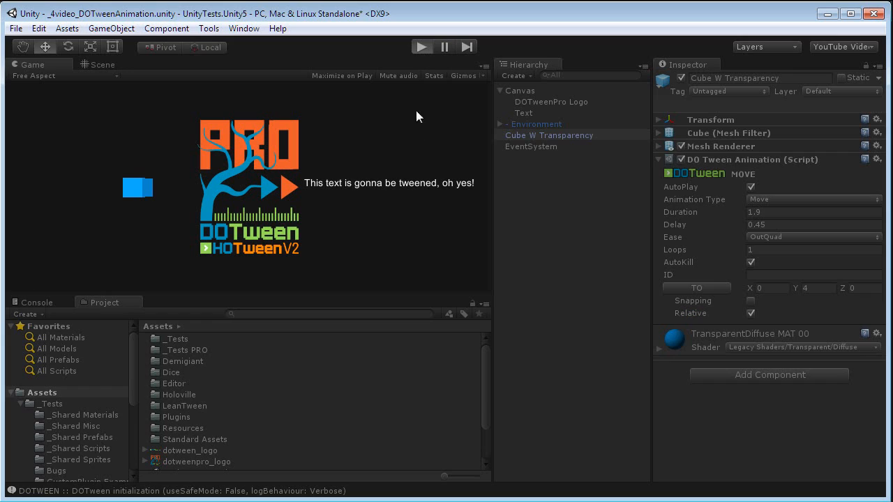
mouse_move(115, 190)
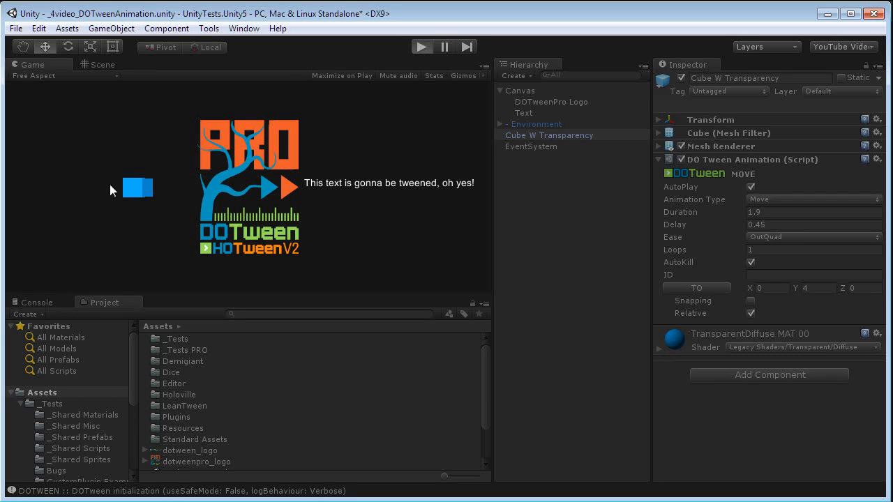
click(422, 47)
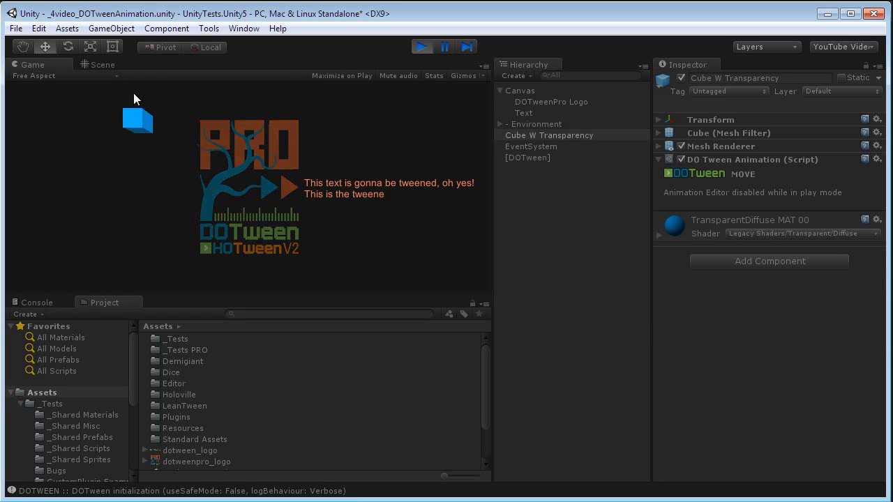
click(422, 46)
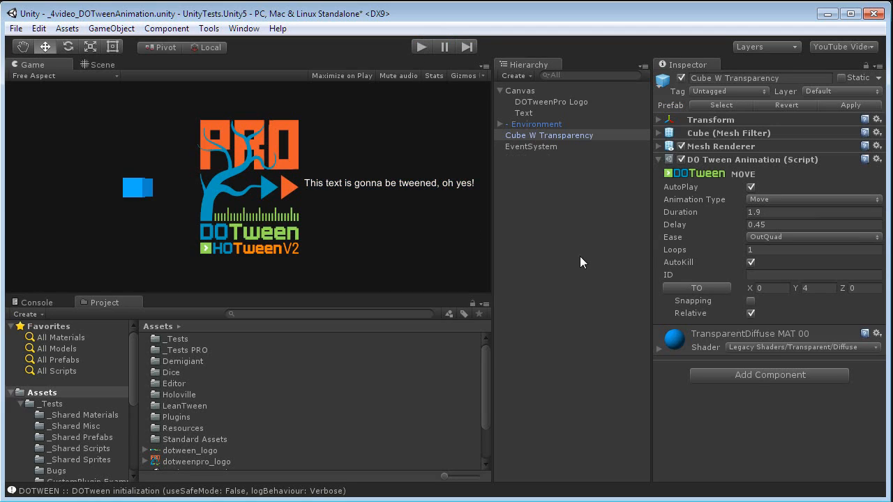
click(767, 374)
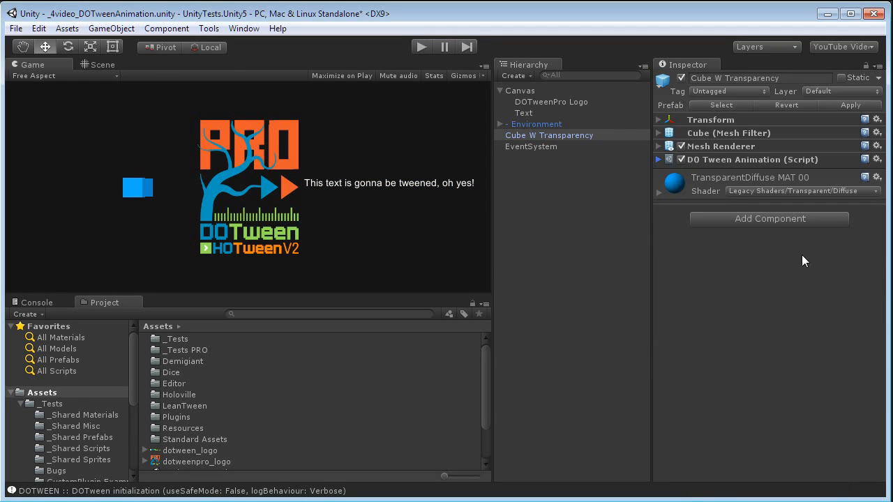
Add a second DOTween Animation to the cube scaling it to 0.1, set Relative
click(767, 218)
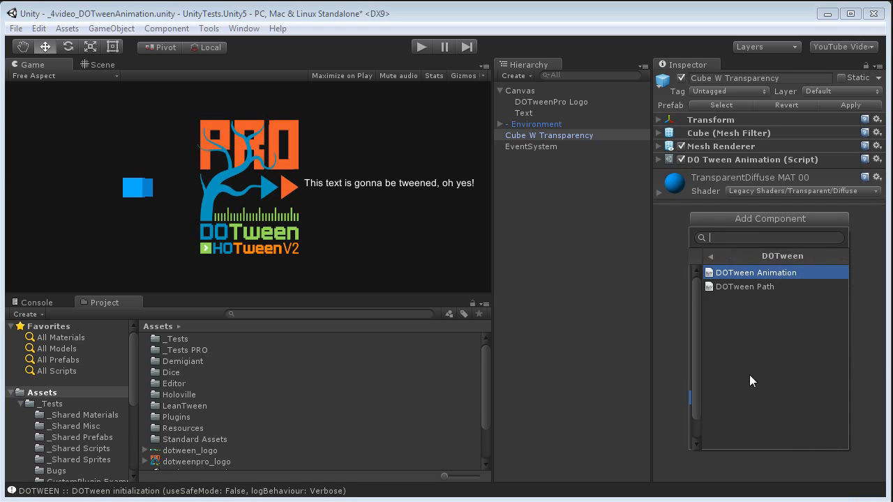
click(757, 272)
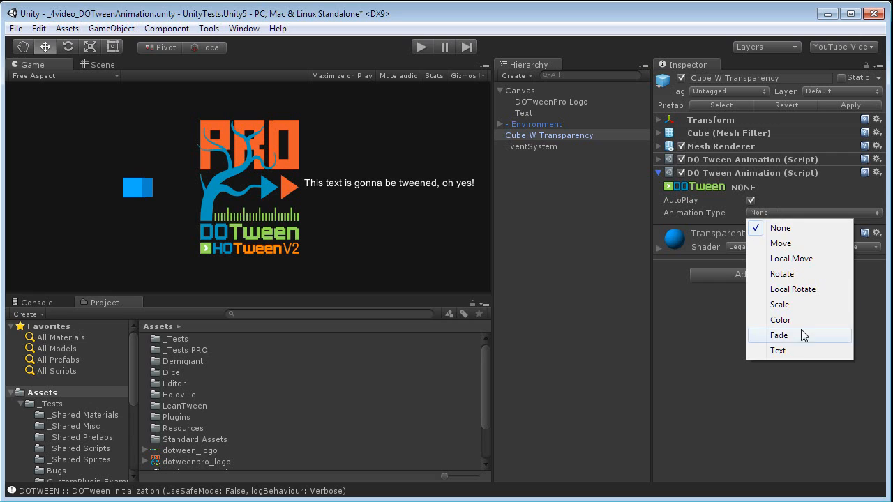
click(779, 304)
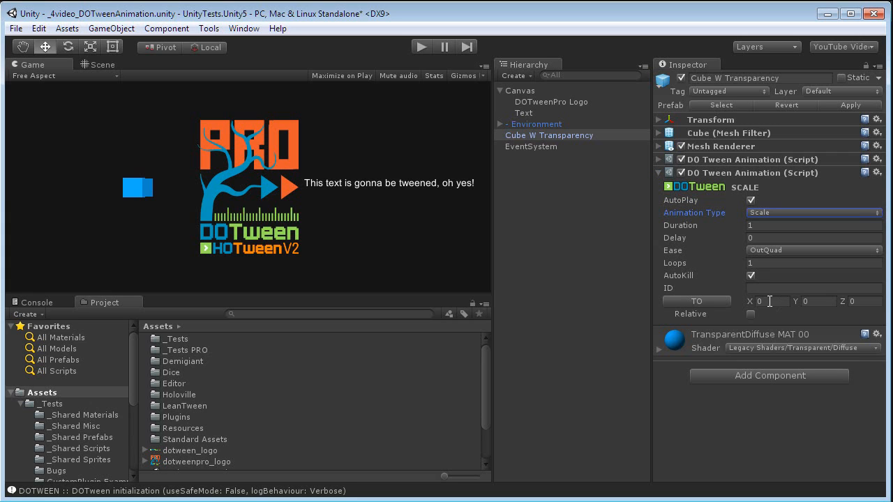
text(0.1)
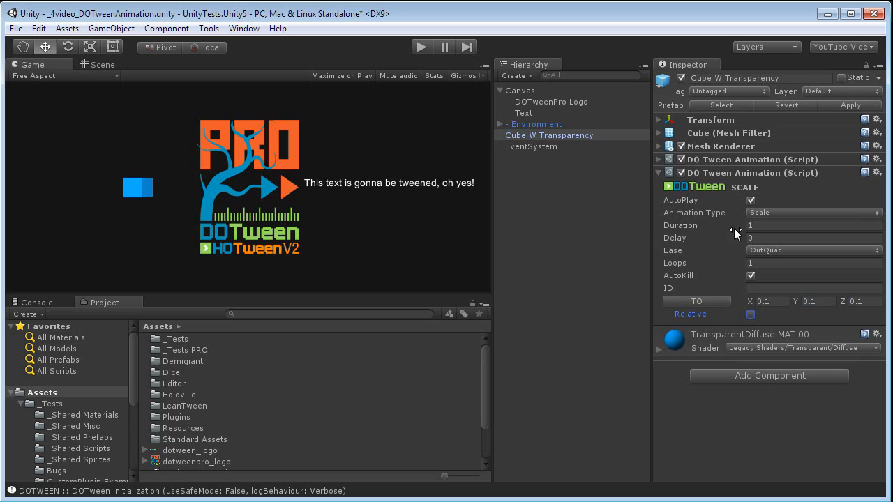
click(812, 237)
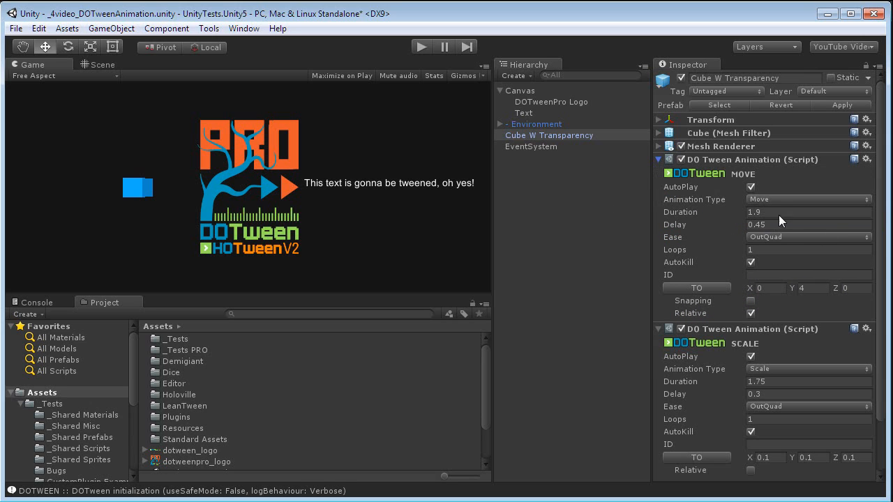
Set both the move and scale tweens to Yoyo loop type and preview the result
click(810, 381)
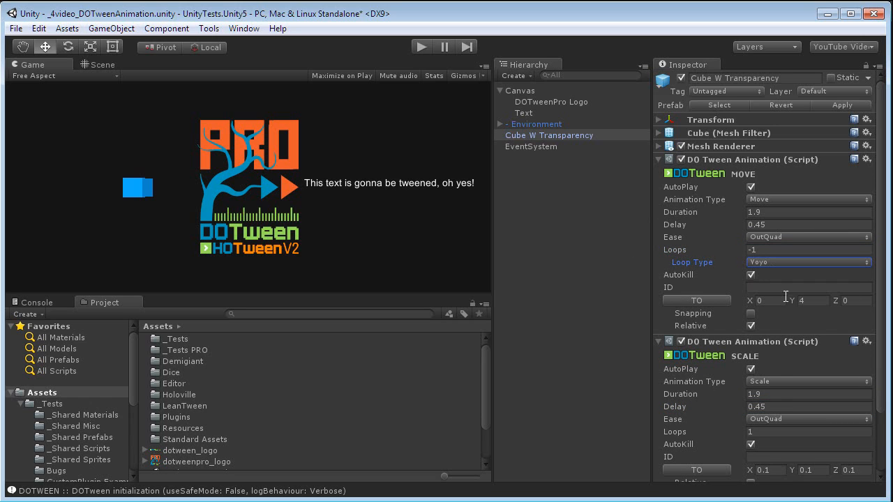
click(808, 444)
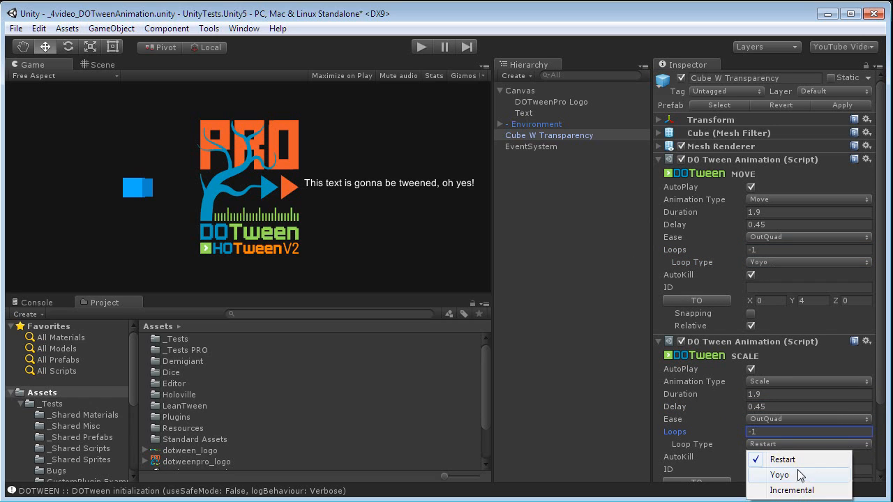
click(779, 475)
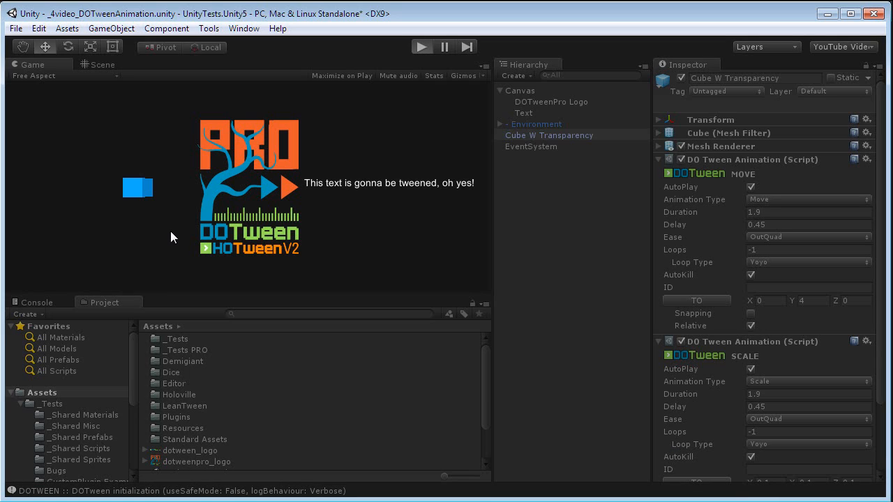
mouse_move(153, 220)
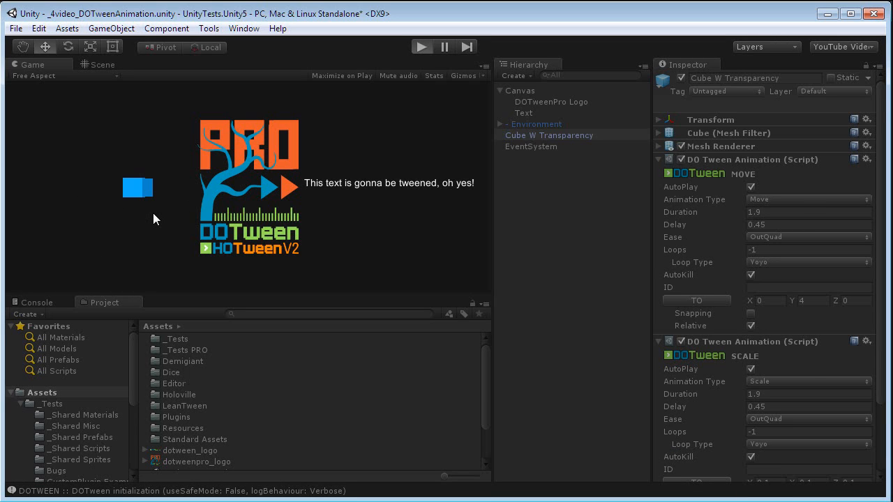
click(421, 47)
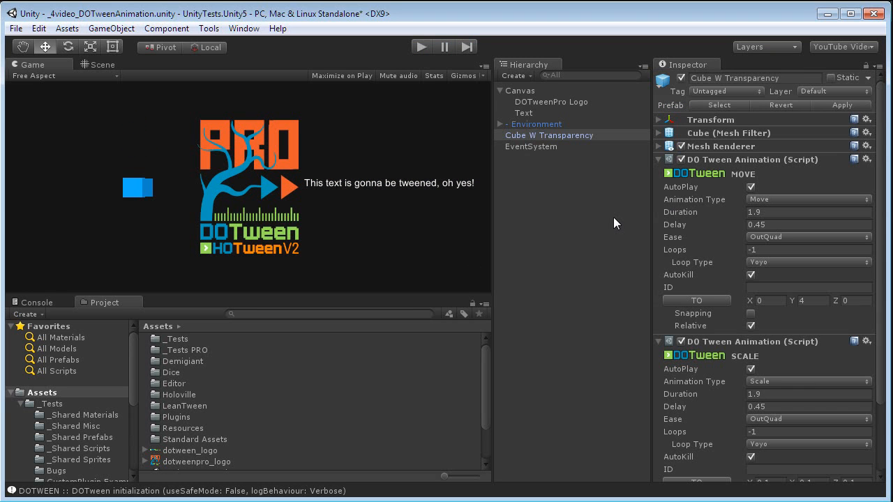
mouse_move(557, 172)
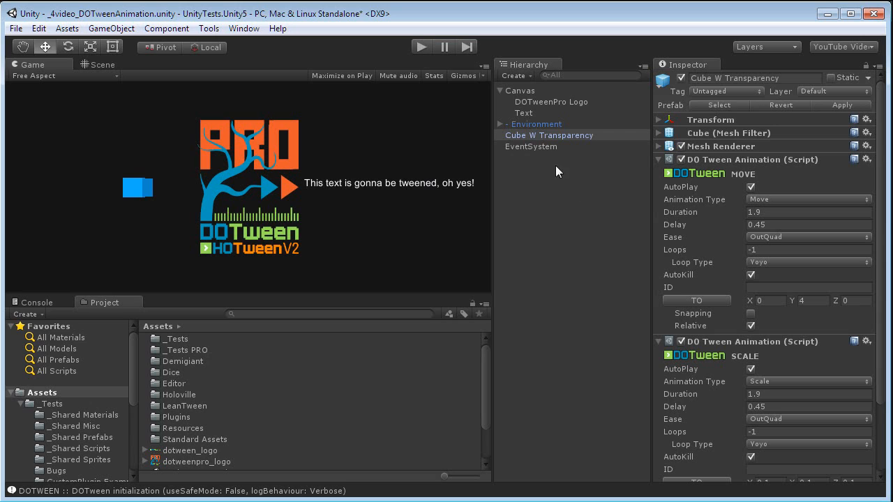
Create a UI Button on the canvas and expand it to show its Text child
click(549, 100)
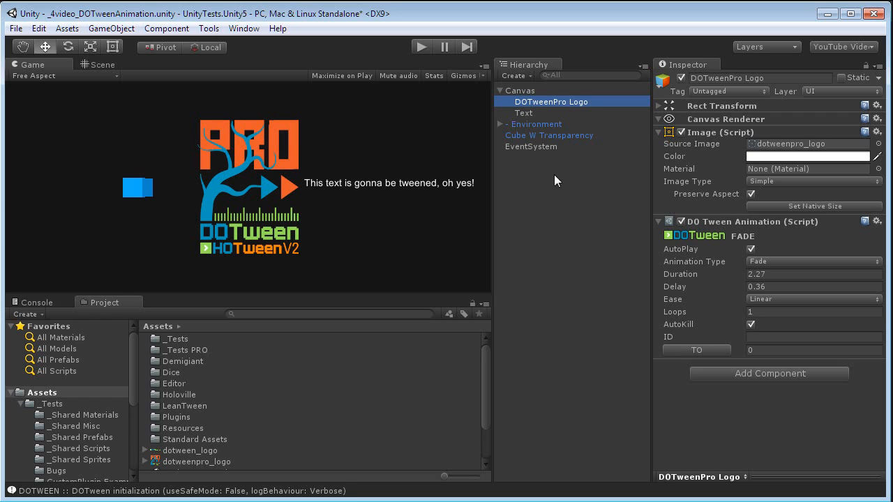
click(513, 76)
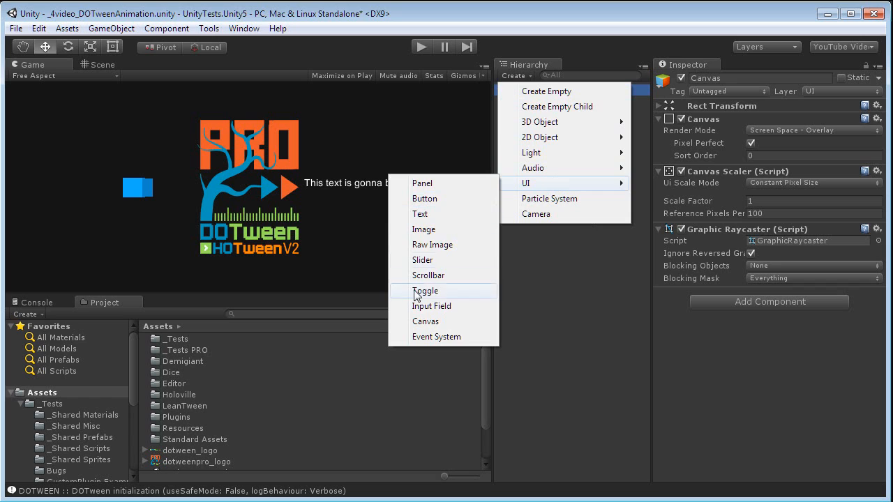
click(424, 199)
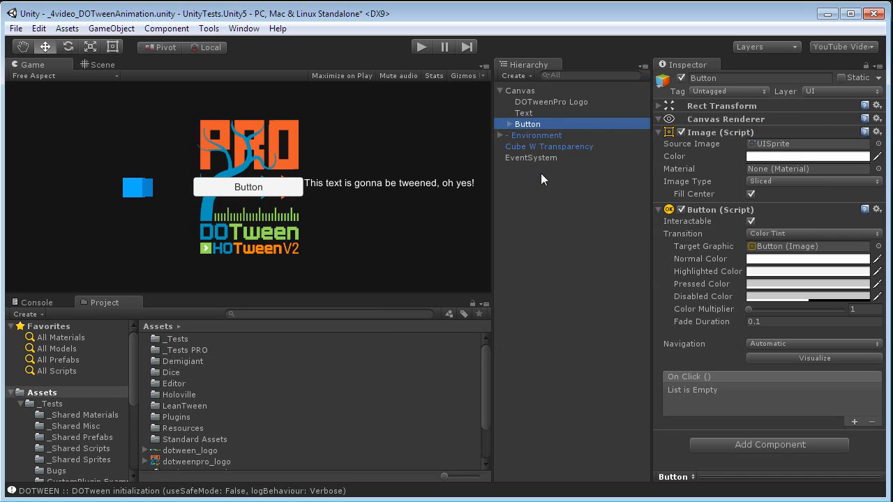
click(102, 64)
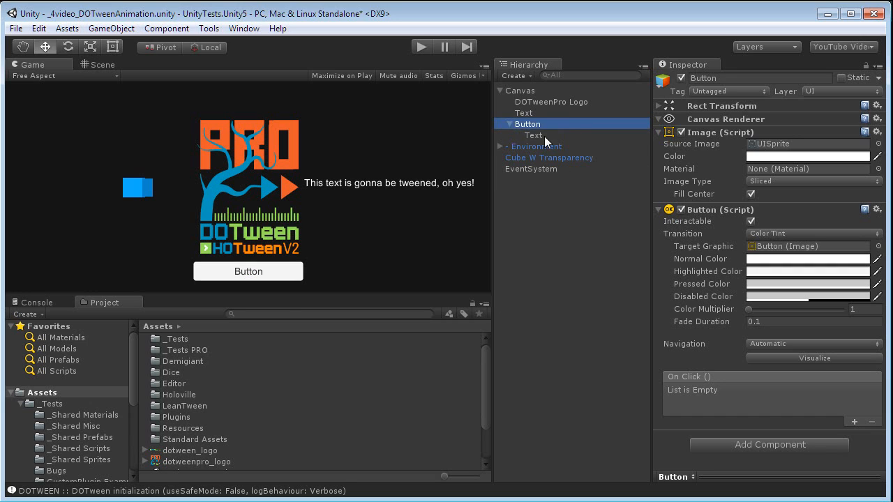
Change the button's label text to 'START FADE OUT'
click(533, 135)
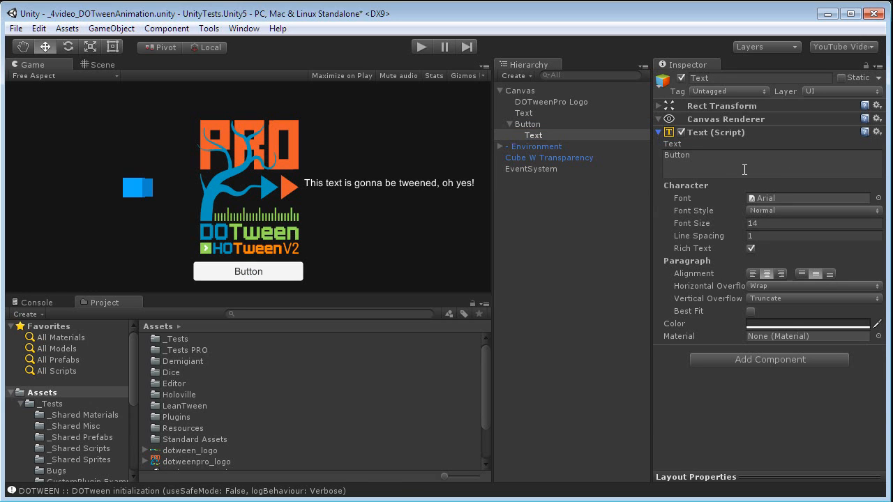
text(START)
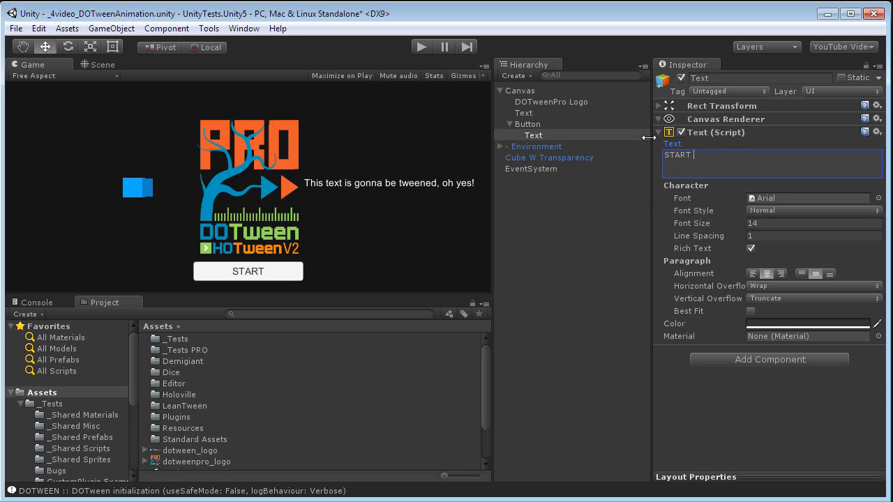
text(FADE OUT)
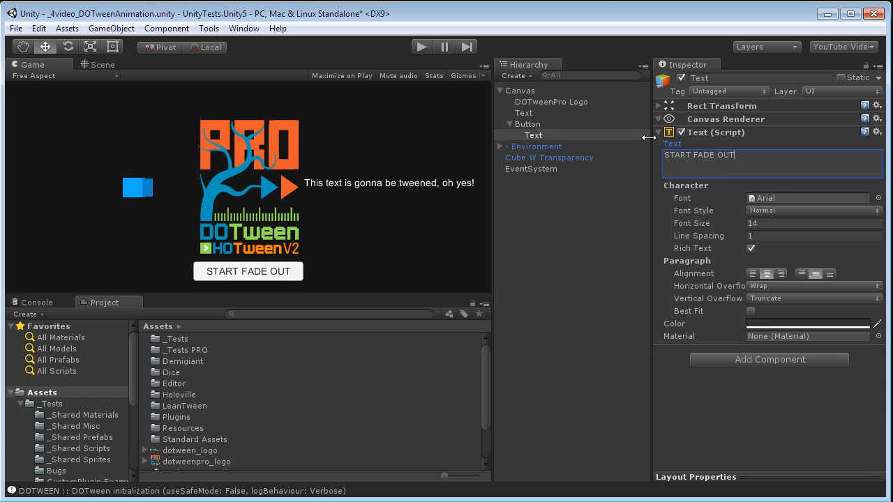
click(527, 122)
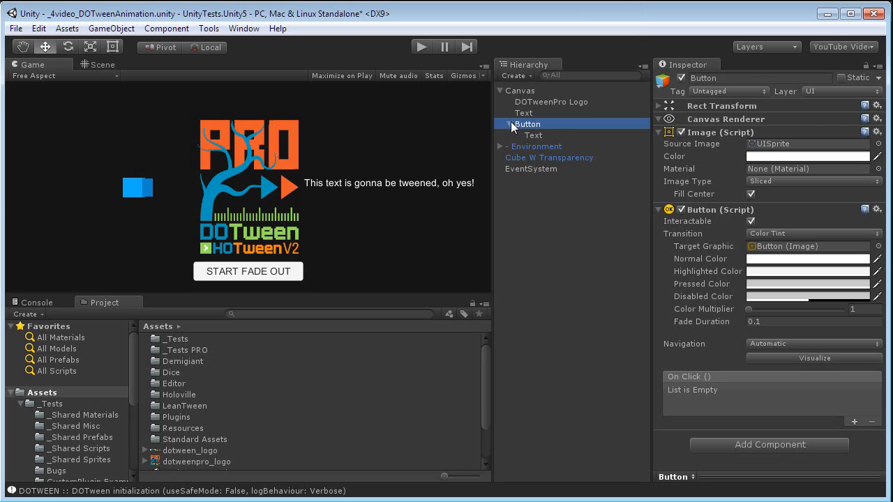
Add an On Click action to the button with DOTweenPro Logo as its target object
click(501, 122)
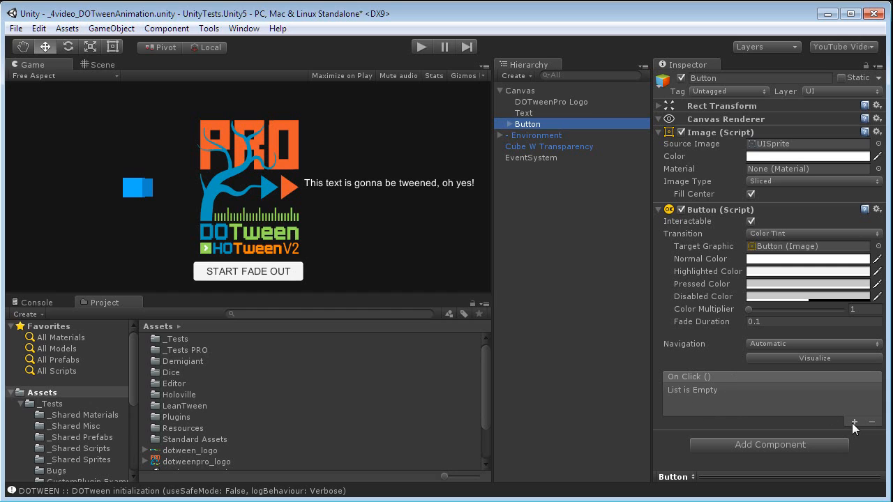
click(854, 421)
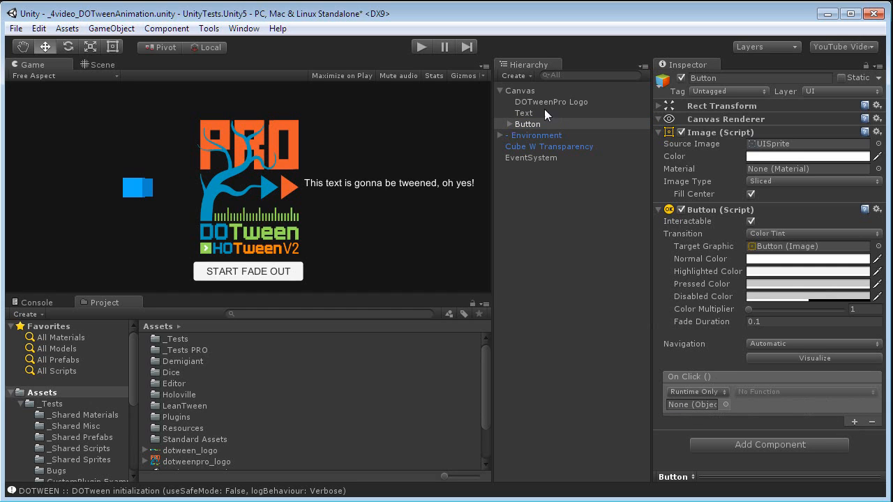
click(550, 102)
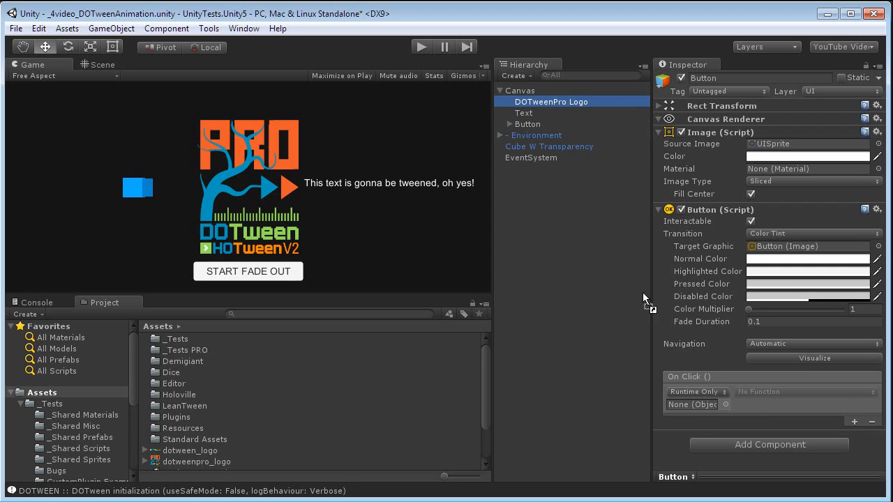
drag(552, 101, 692, 404)
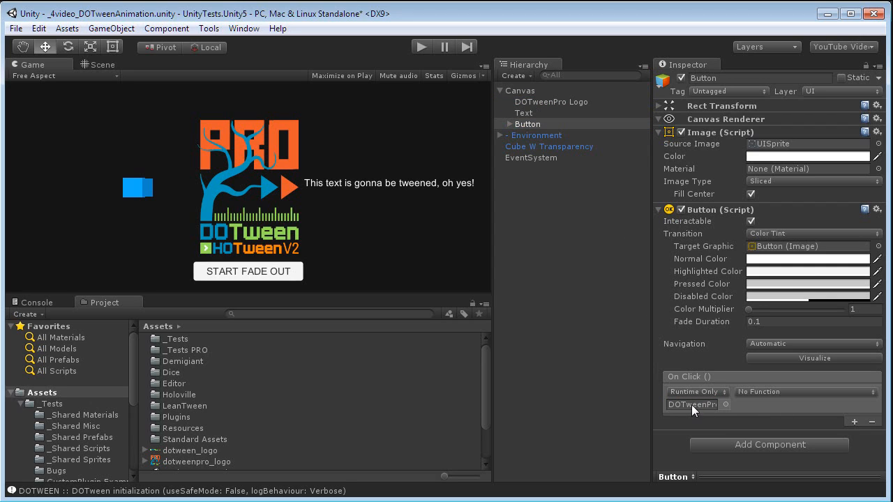
mouse_move(603, 361)
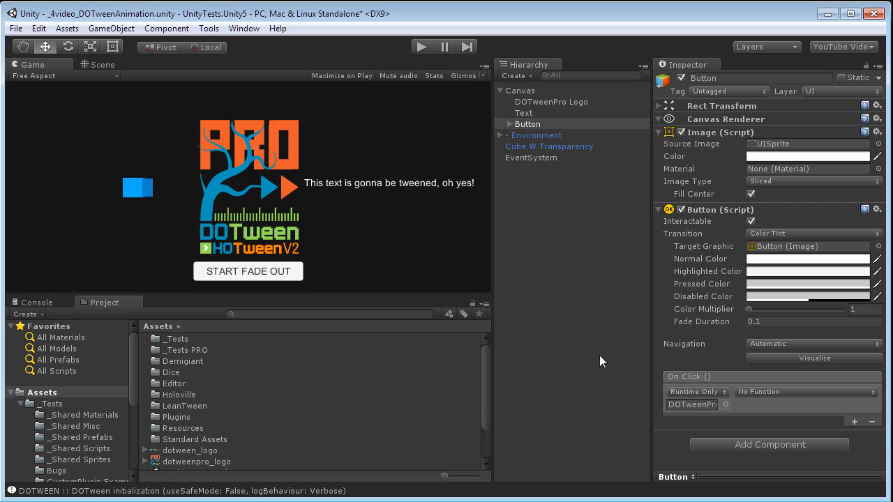
click(803, 390)
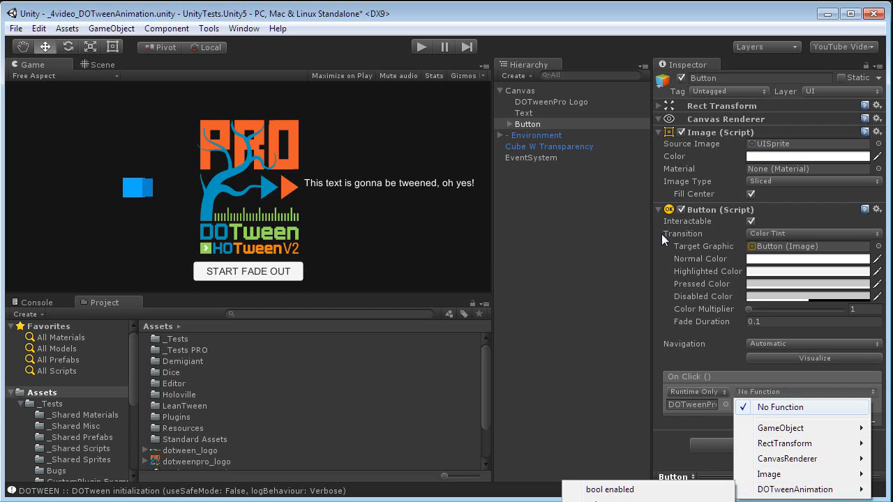
Set the click function to DOTweenAnimation > Play on the logo's fade animation
click(550, 100)
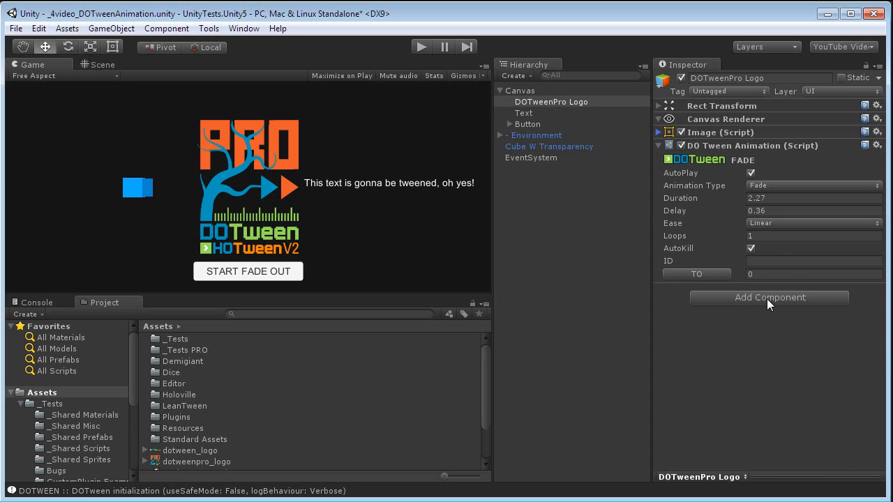
mouse_move(532, 128)
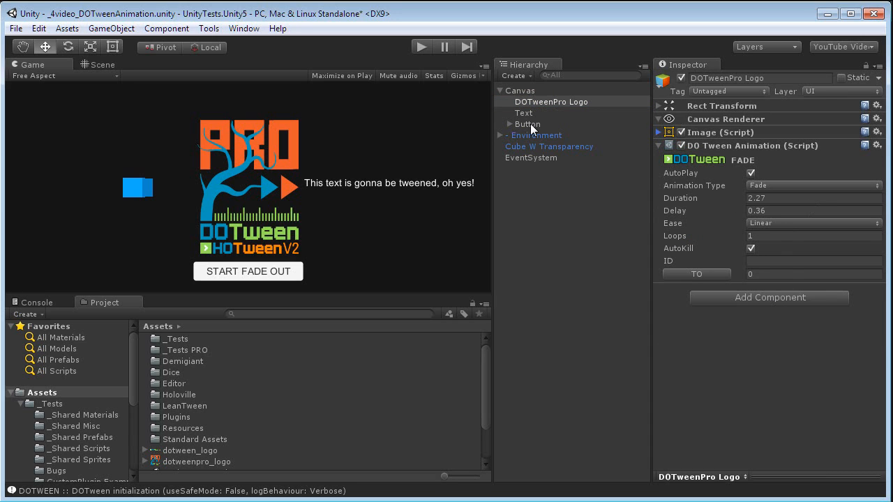
click(527, 122)
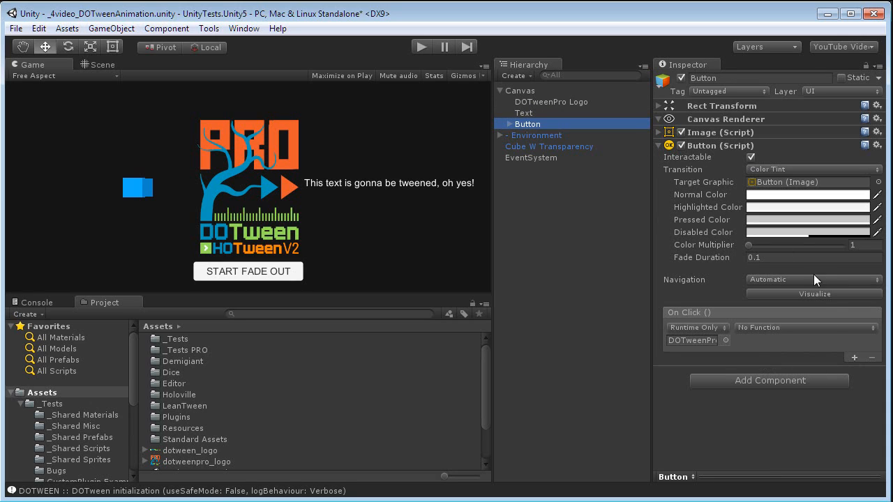
mouse_move(801, 335)
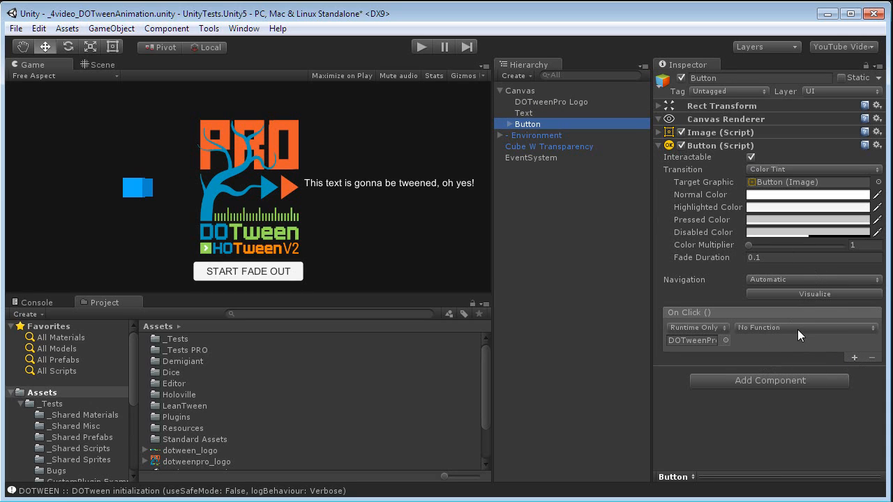
click(803, 326)
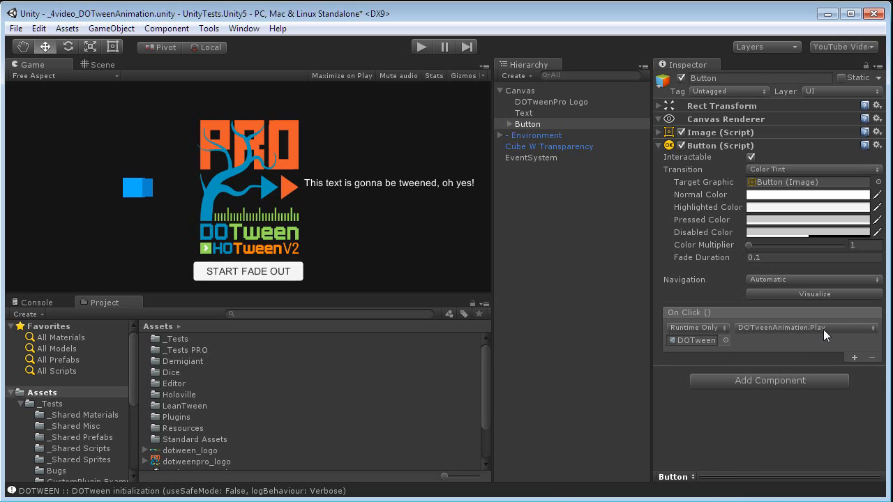
click(550, 101)
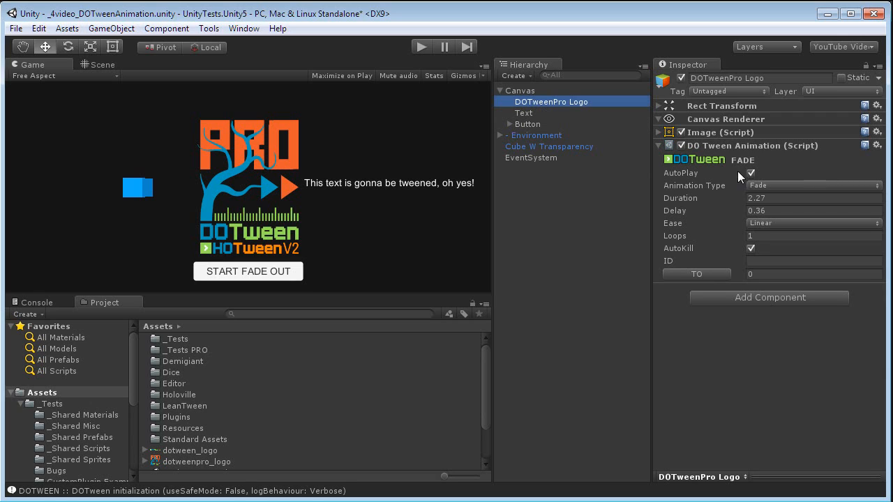
mouse_move(728, 176)
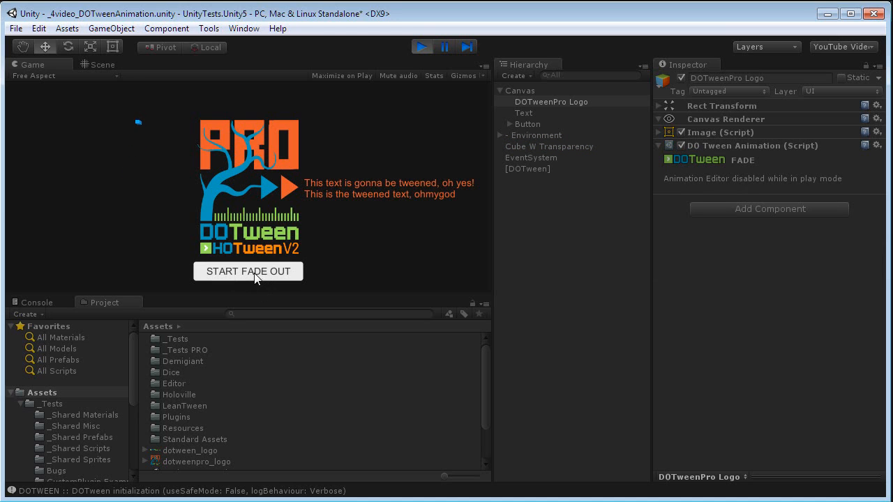
Click START FADE OUT in the running scene to fade out the DOTween logo
click(248, 271)
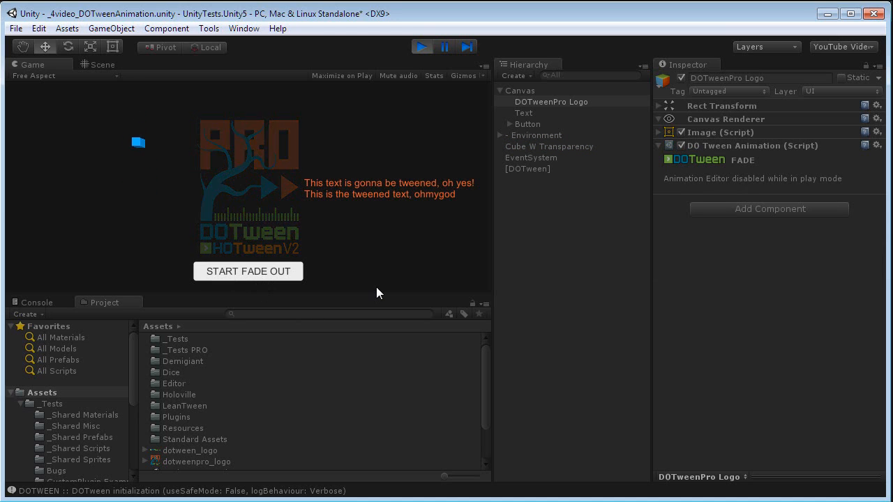